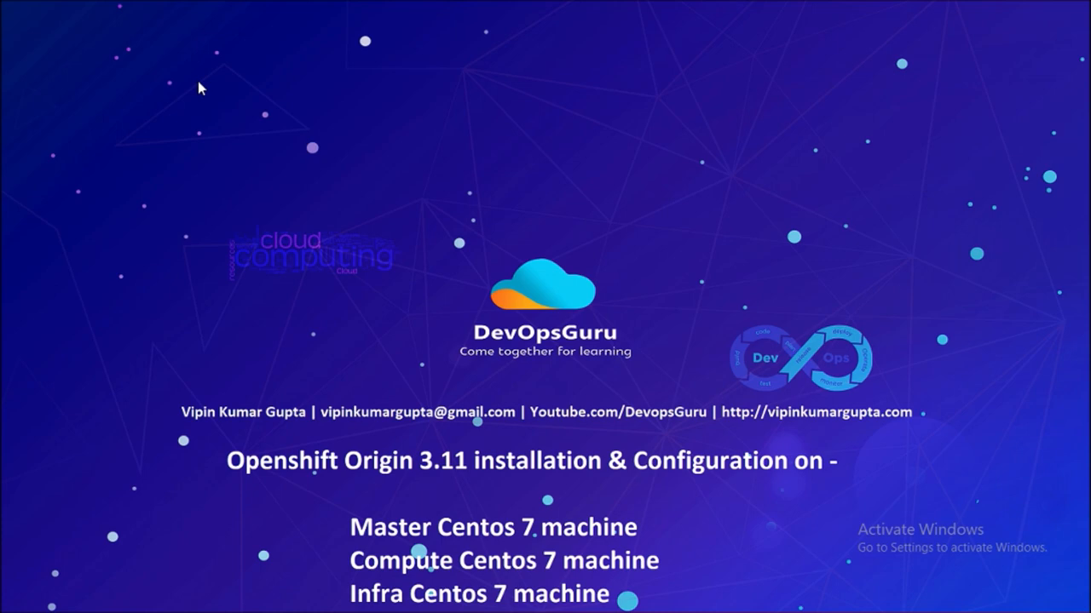
mouse_move(217, 96)
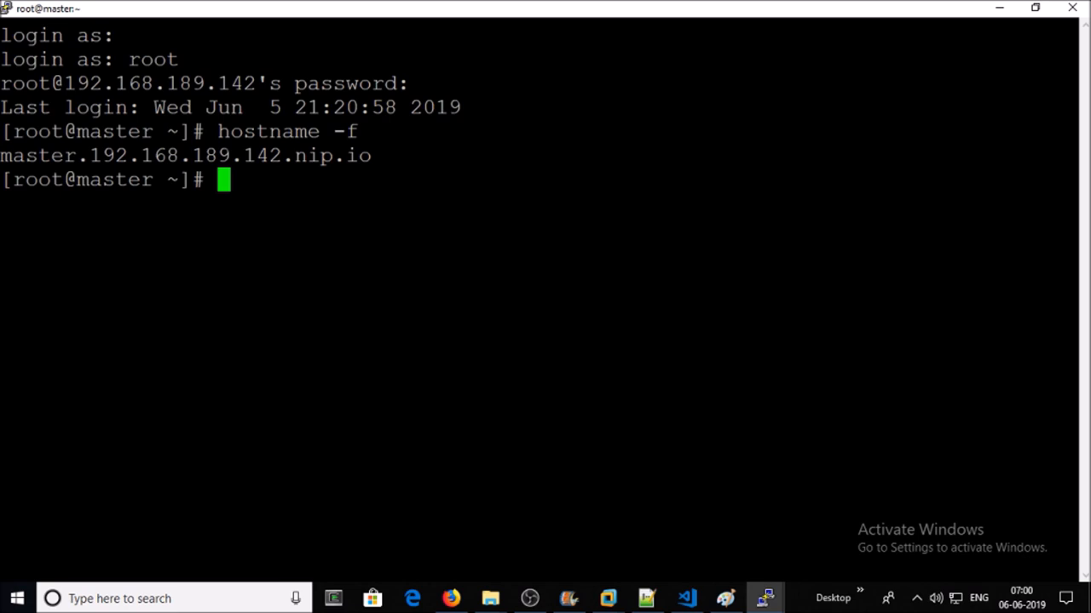
Ping master.192.168.189.142.nip.io from compute and infra, stop the pings, and switch to master.
type("ping master.192.168.189.142.nip.io")
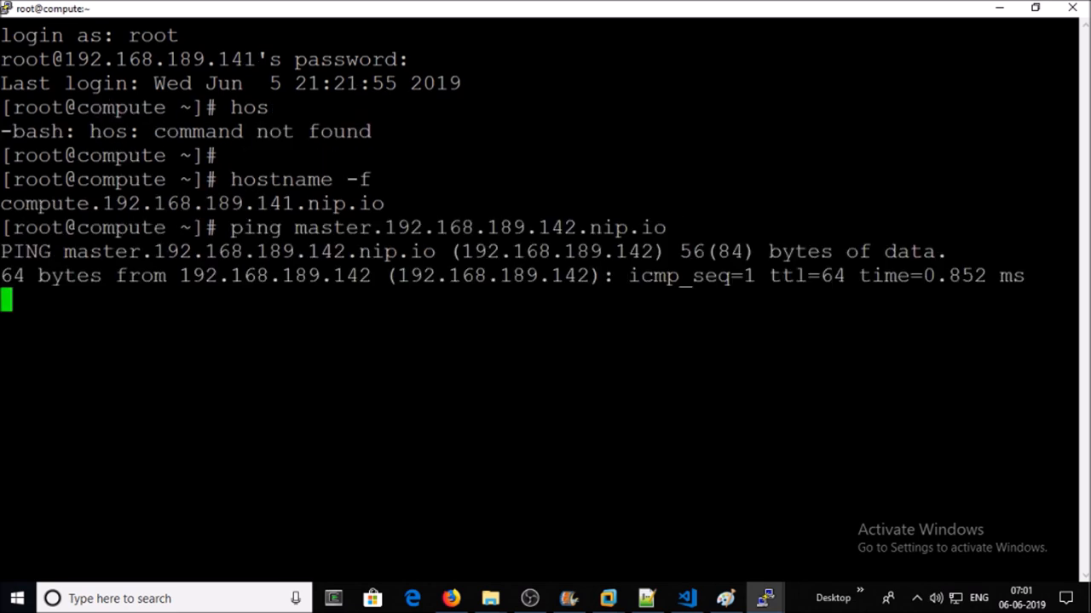
key("Ctrl+c")
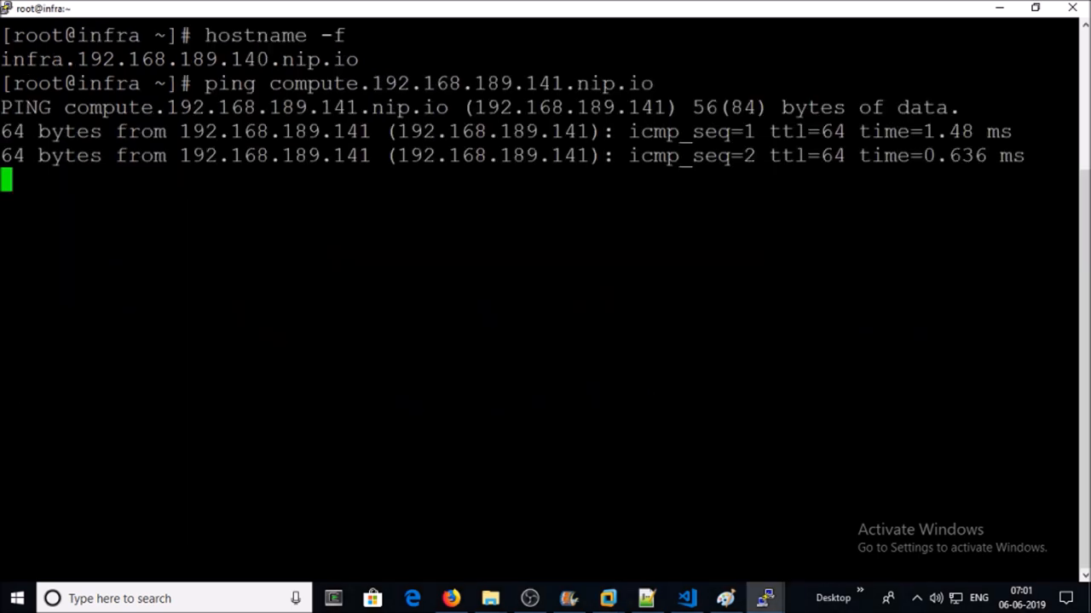
key("Ctrl+c")
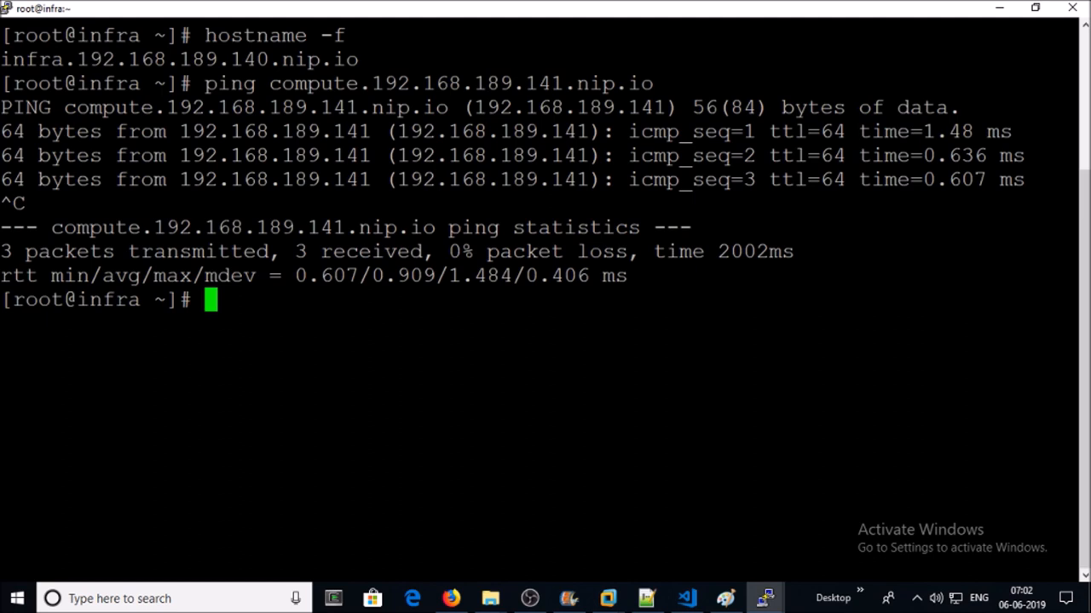
left_click(450, 595)
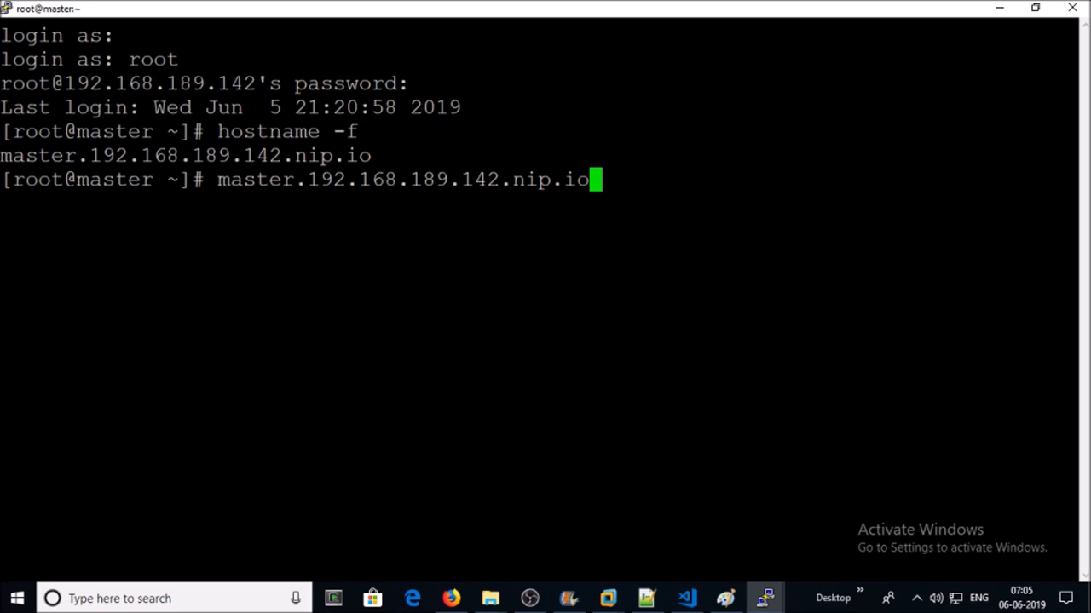
Install wget, git, zile, net-tools, bind-utils, iptables-services, bridge-utils and other prerequisites via yum.
type("yum install -y wget git zile net-tools bind-utils iptables-services bridge-utils bash-completion kexec-tools sos psacct openssl-devel httpd-tools python-cryptography python2-pip python-devel python-passlib java-1.8.0-openjdk-headless \"@Development Tools\"")
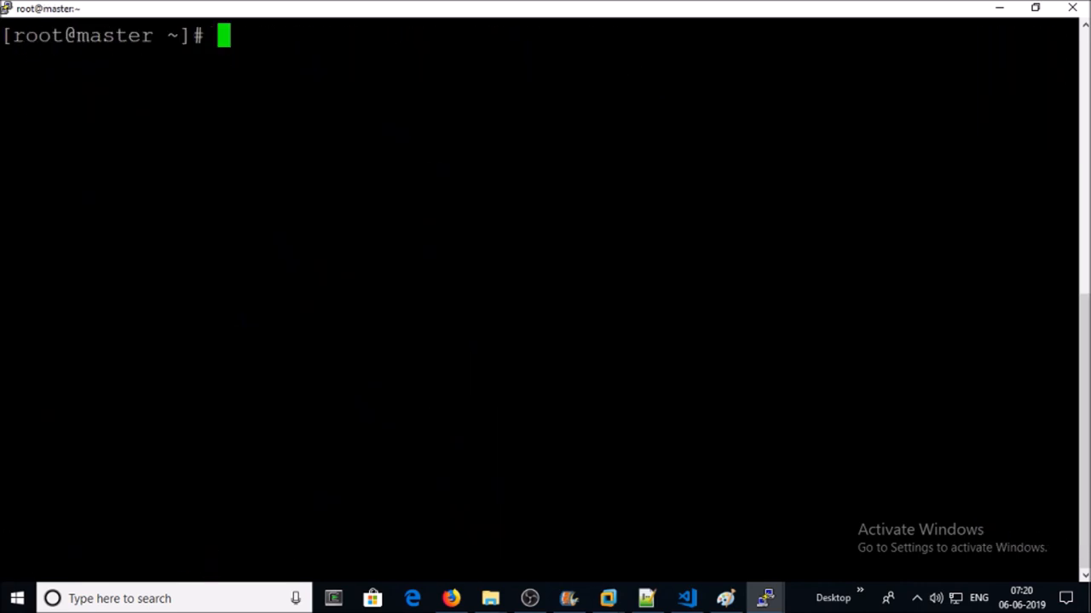
Run yum update on the master to upgrade all installed packages.
type("yum update")
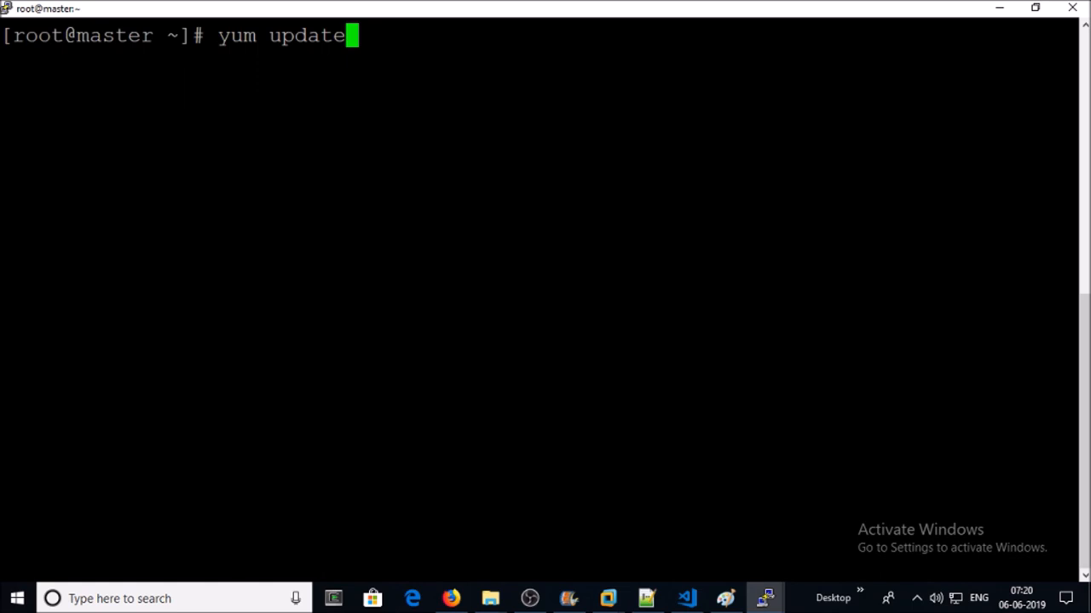
key("Return")
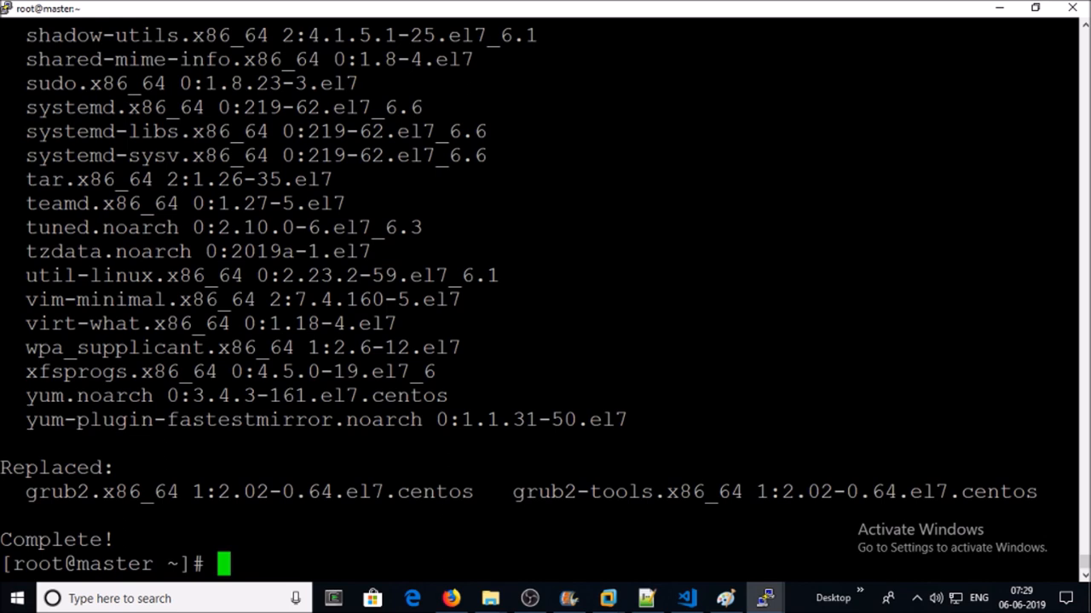
Copy nameserver 192.168.189.2 from /etc/resolv.conf, then open NetworkManager.conf in vi.
type("cat /etc/resolv.conf")
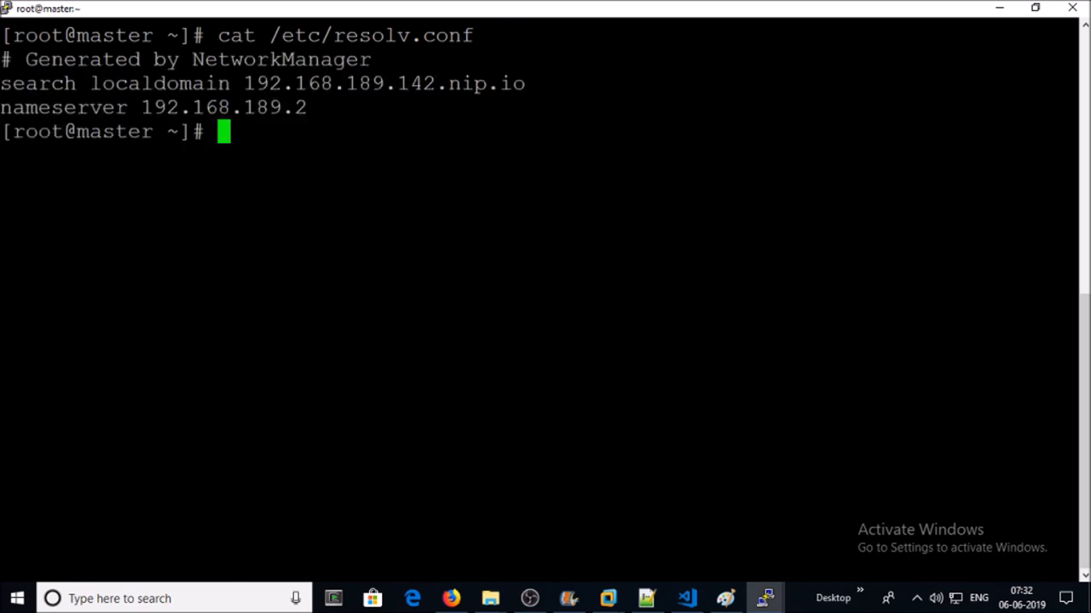
left_click_drag(244, 83, 525, 82)
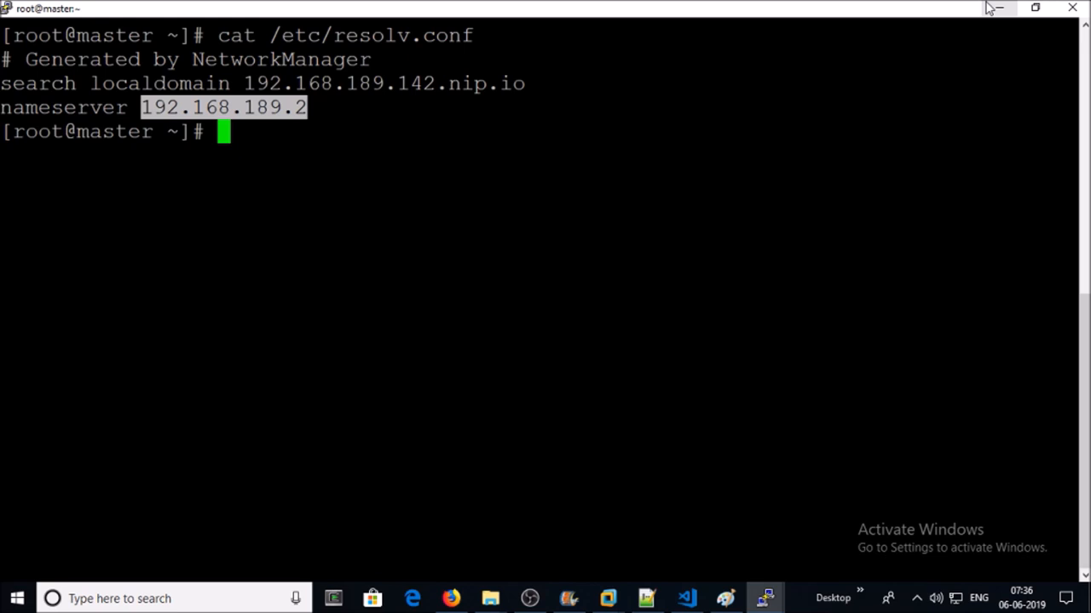
type("vi /etc/NetworkManager/NetworkManager.conf")
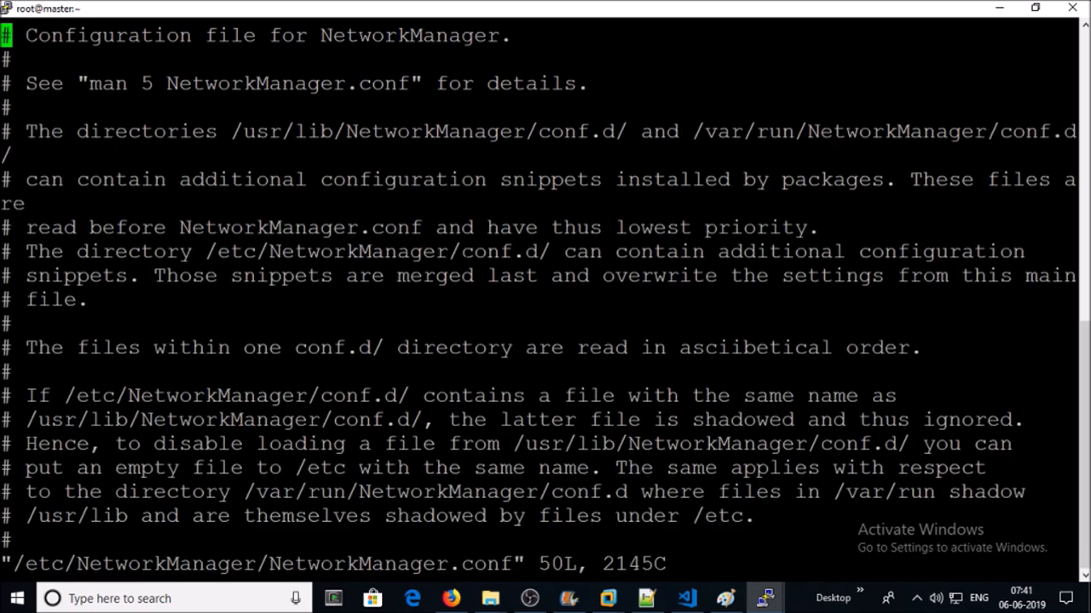
Add dns=none to NetworkManager.conf and start editing the same file on another node.
type("dns=none")
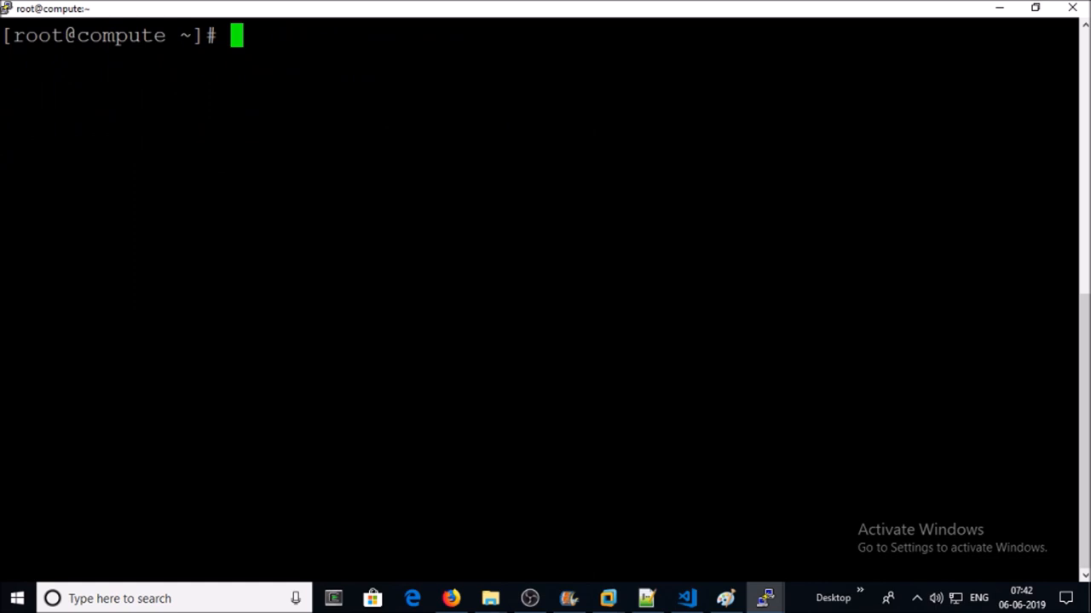
type("vi /etc/NetworkManager/NetworkManager.conf")
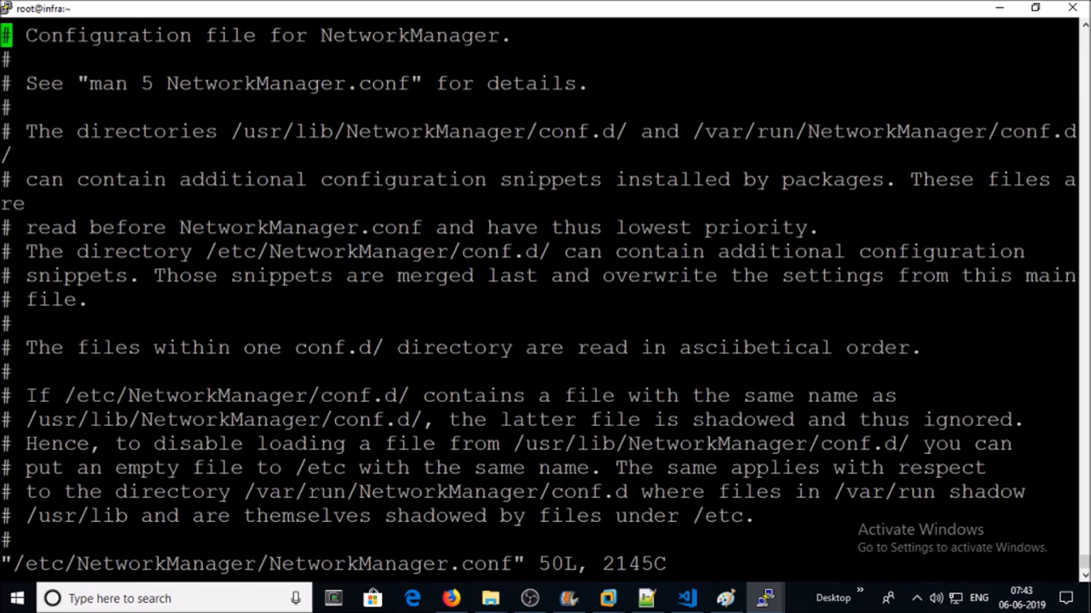
key("i")
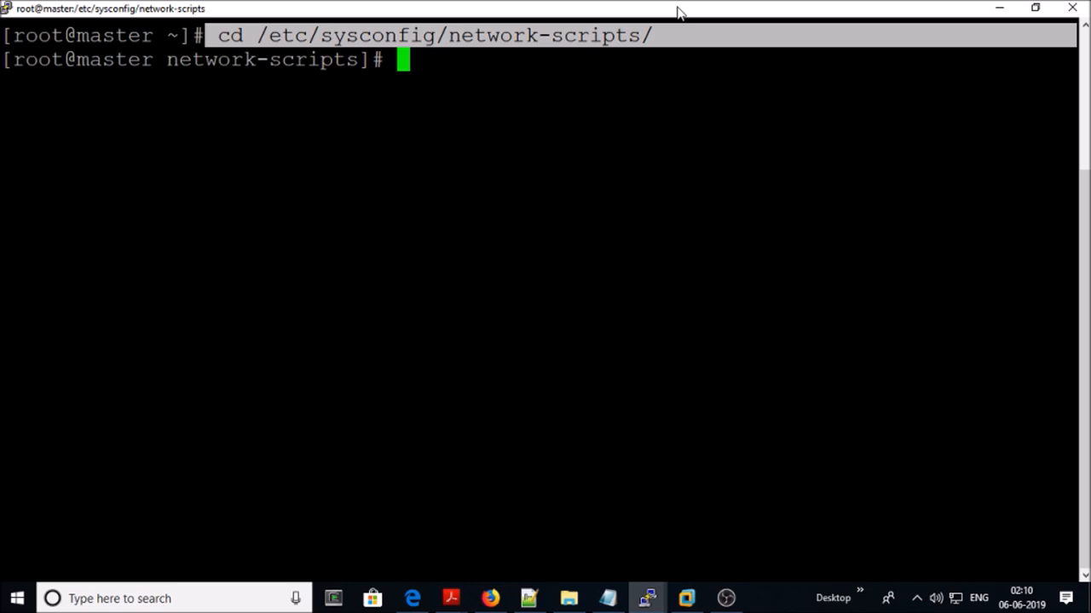
Identify interface ens33 and add PEERDNS="yes" to its ifcfg-ens33 network script.
type("ls -lth")
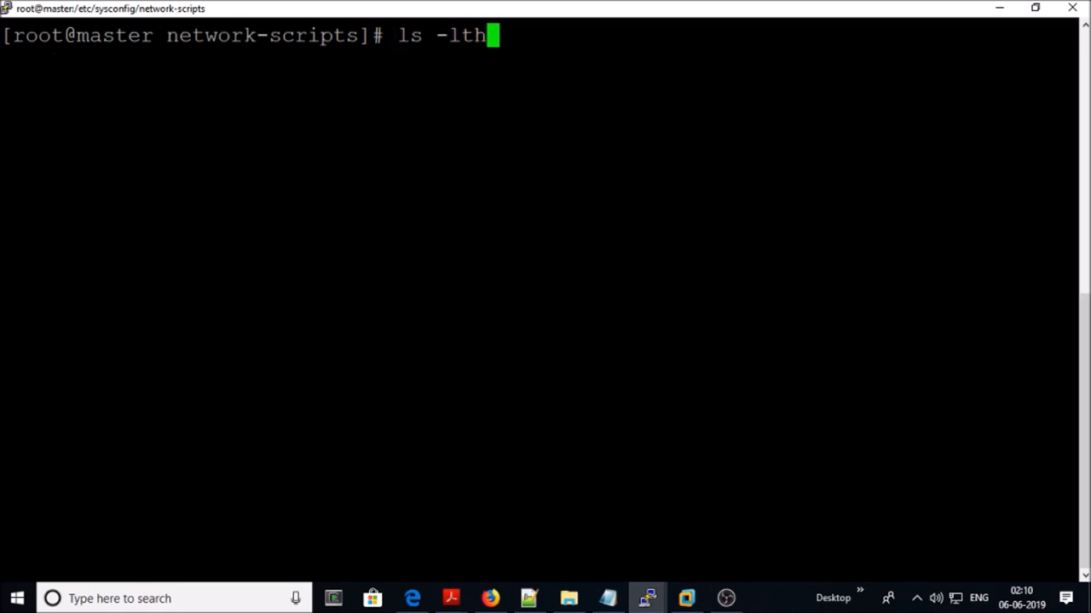
key("Return")
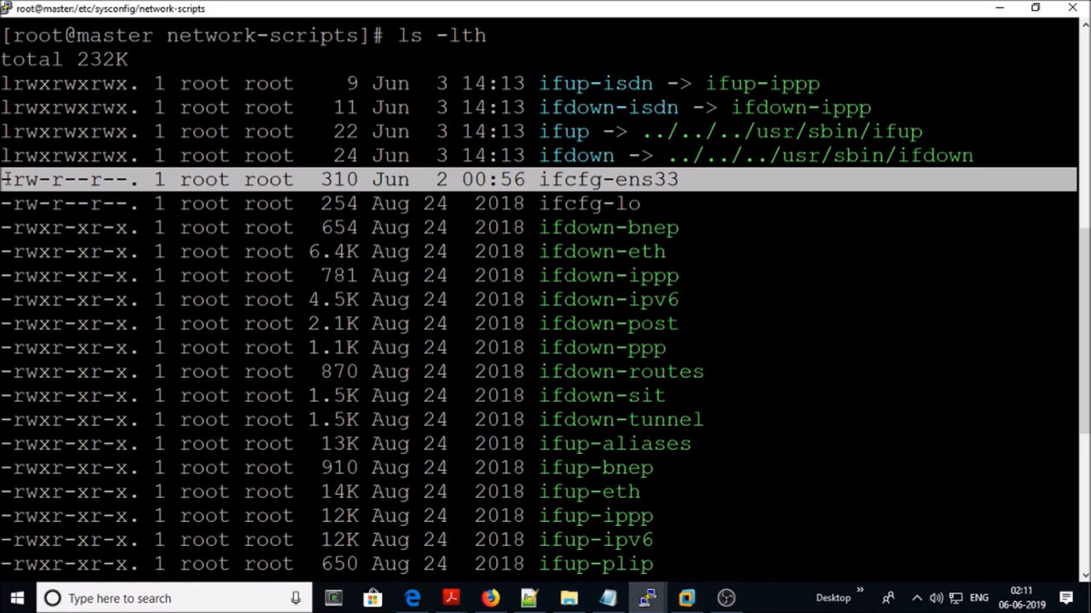
type("ipts]# ip a")
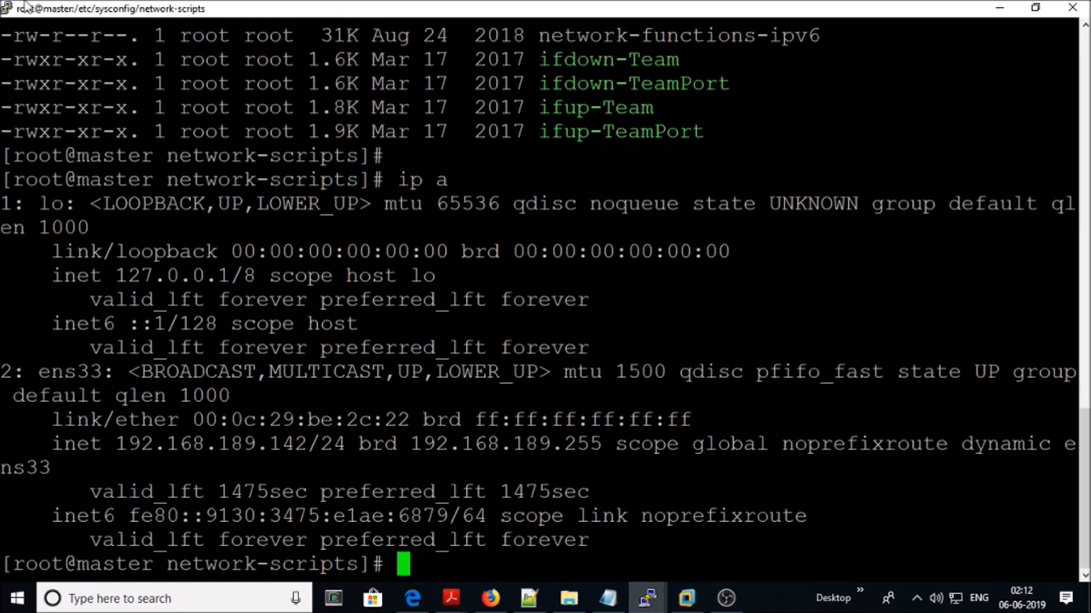
double_click(66, 372)
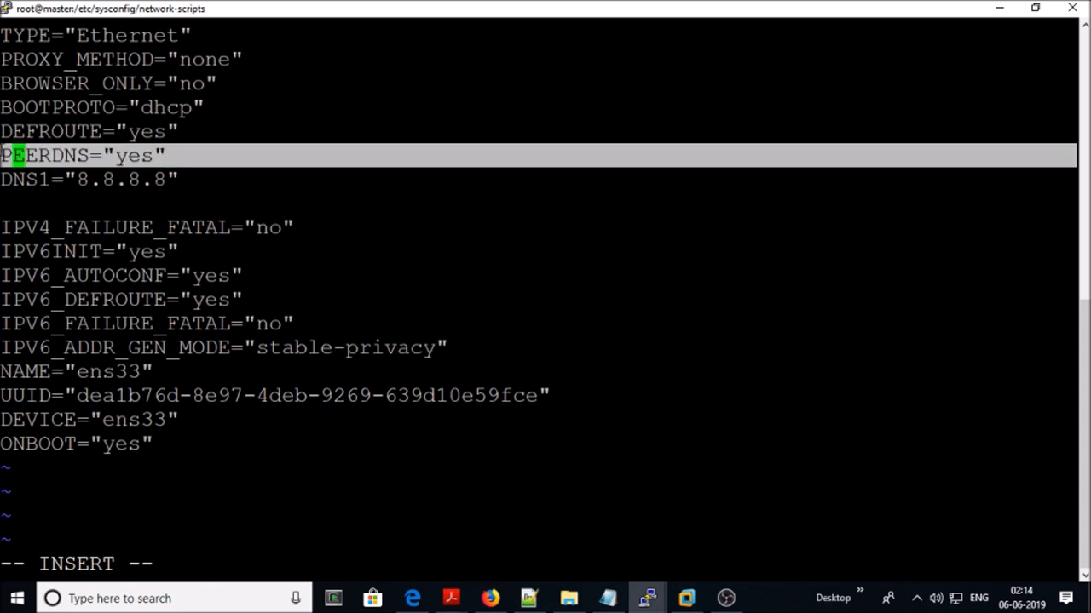
key("Down")
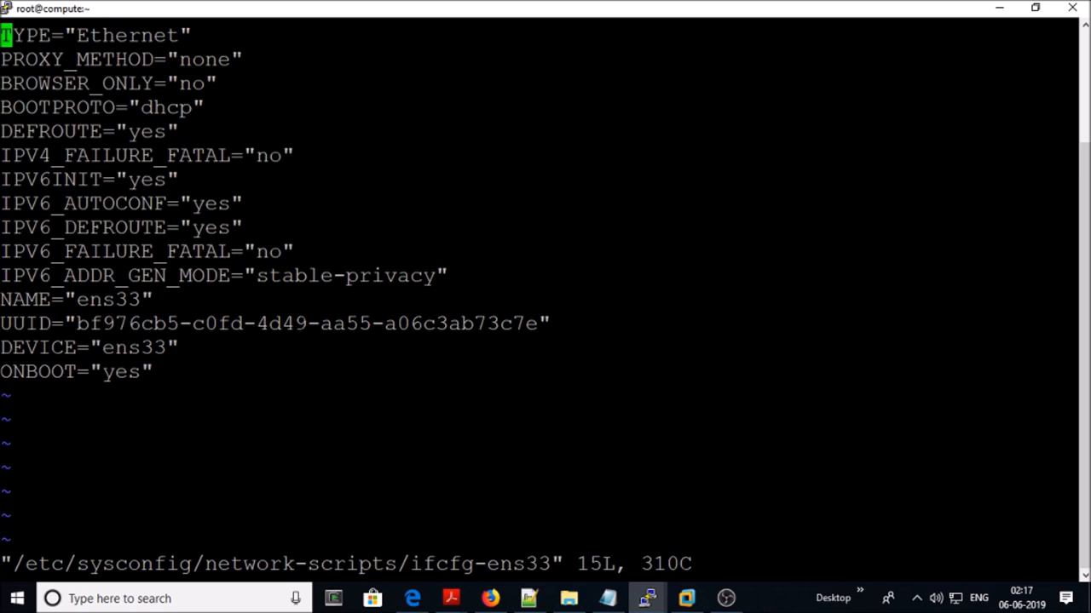
type("PEERDNS=\"yes\"")
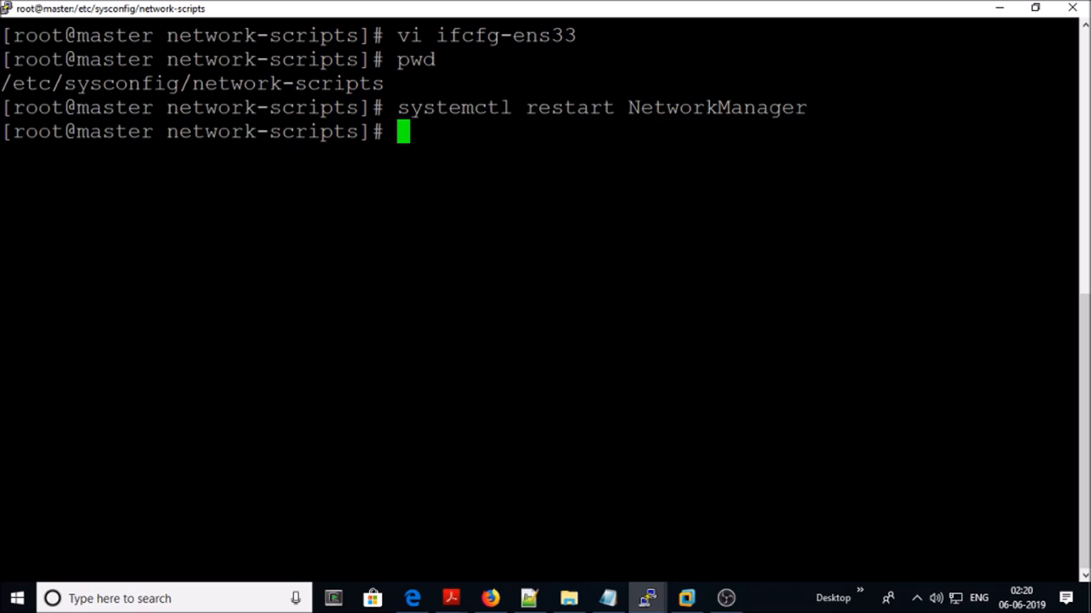
Open the master's /etc/resolv.conf in vi.
type("vi /etc/resolv.conf")
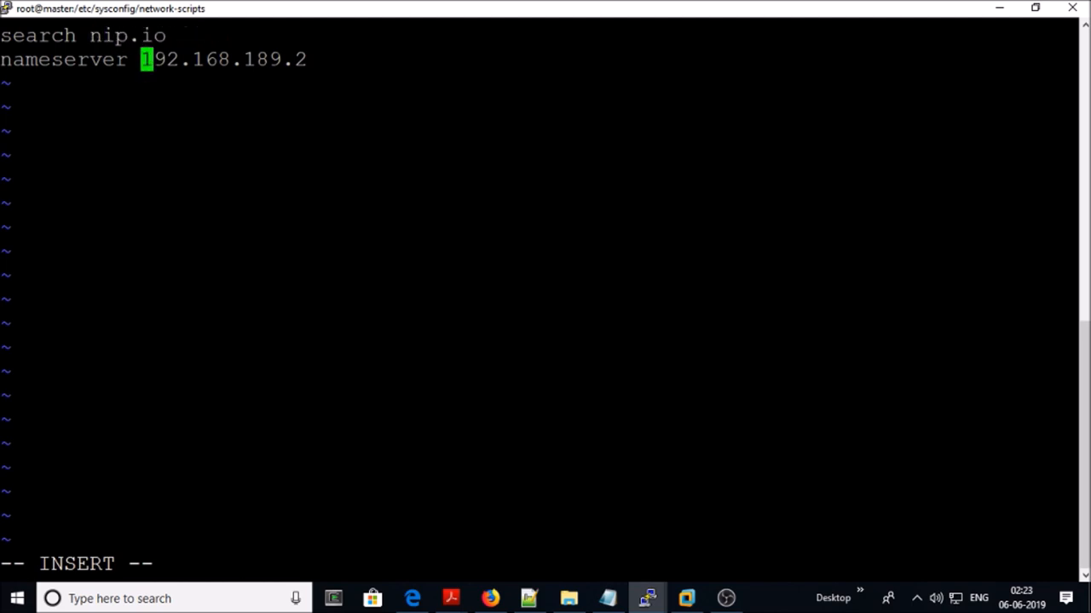
Add nameserver 8.8.8.8 to the master's resolv.conf alongside search nip.io.
type("8.8.8.8")
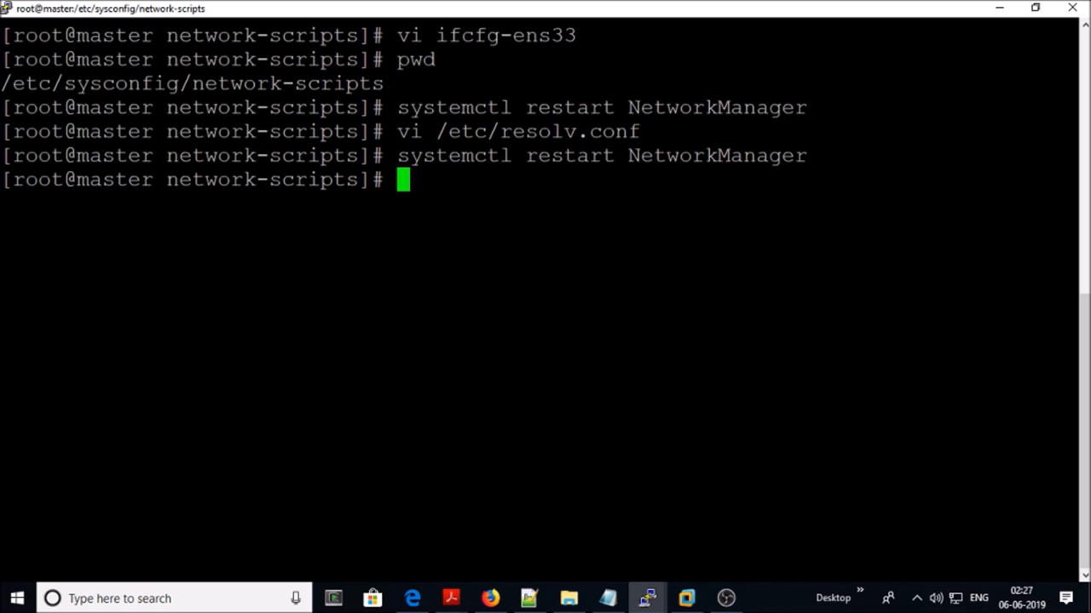
Display the master's /etc/resolv.conf to verify the DNS settings after the restart.
type("cat /etc/resolv.conf")
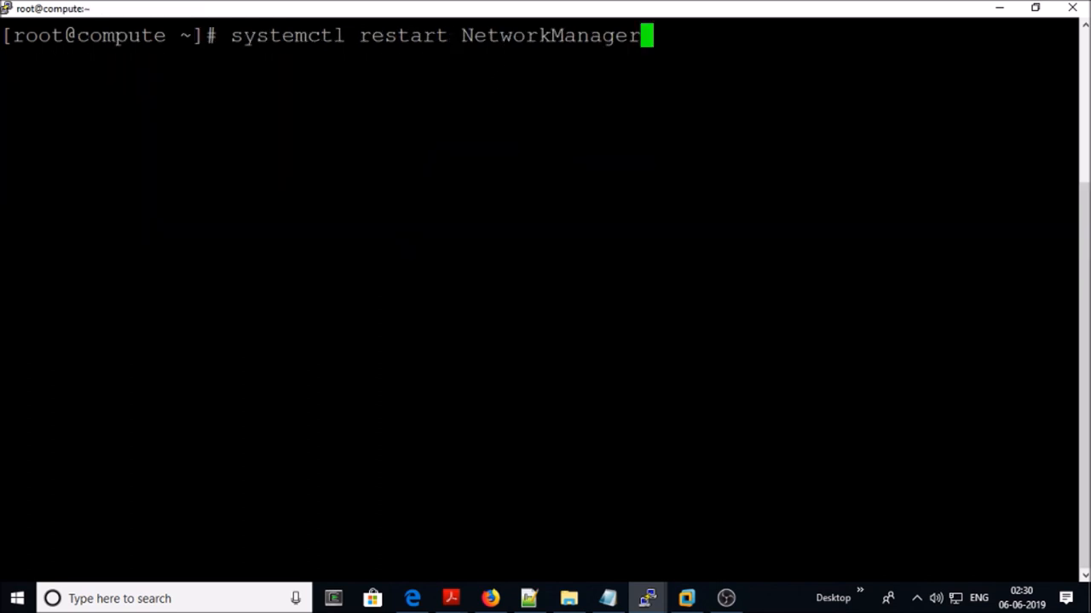
Check that /etc/resolv.conf on the nodes lists nip.io and nameserver 8.8.8.8.
type("cat /etc/resolv.conf")
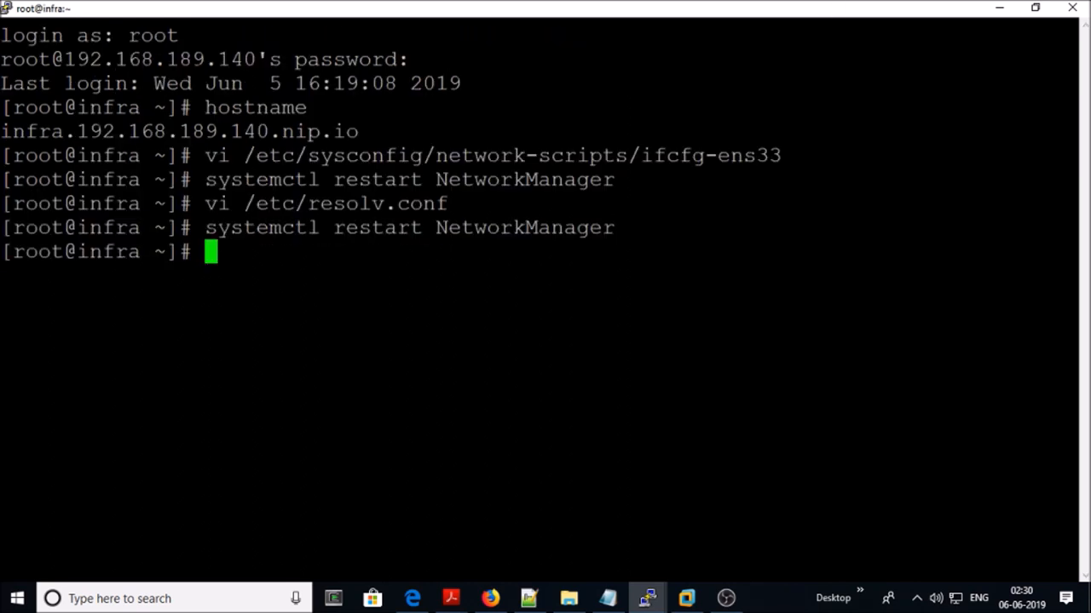
type("cat /")
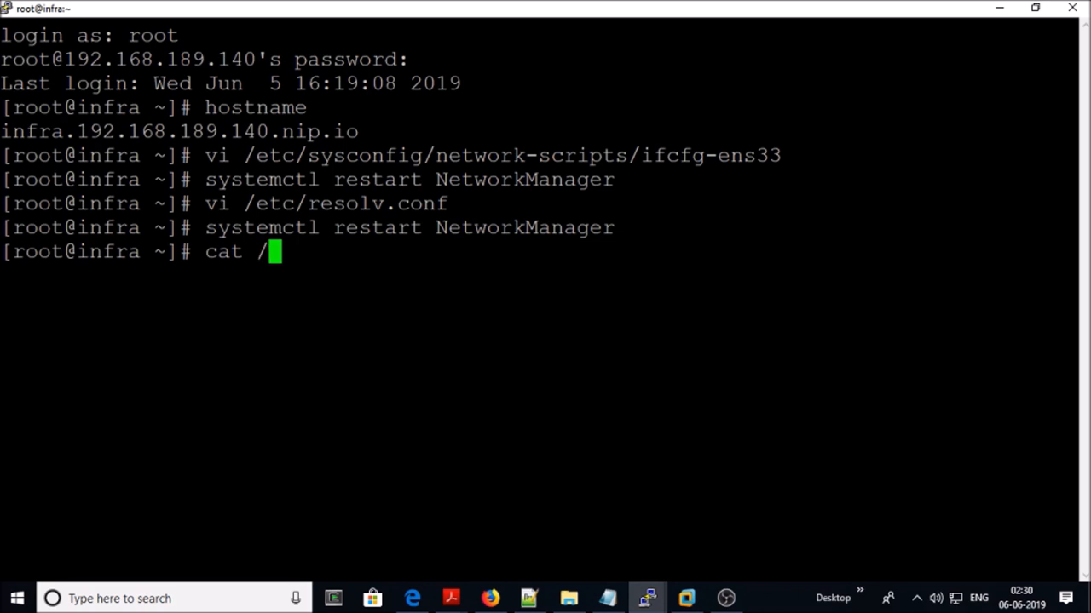
type("etc/resolv.conf")
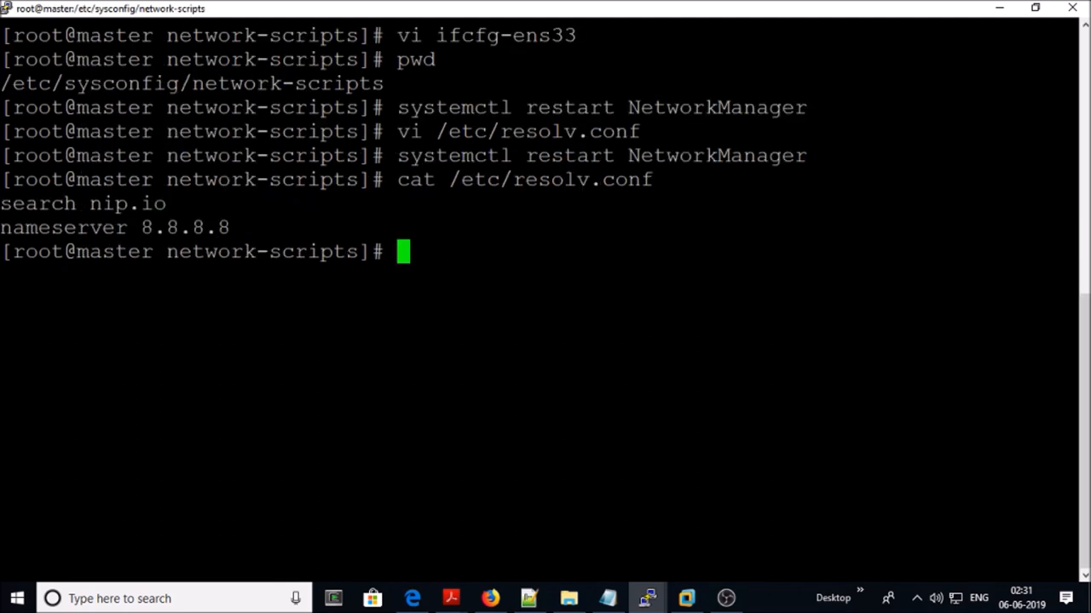
Reboot the compute and infra nodes and dismiss both lost-connection errors.
type("reboot")
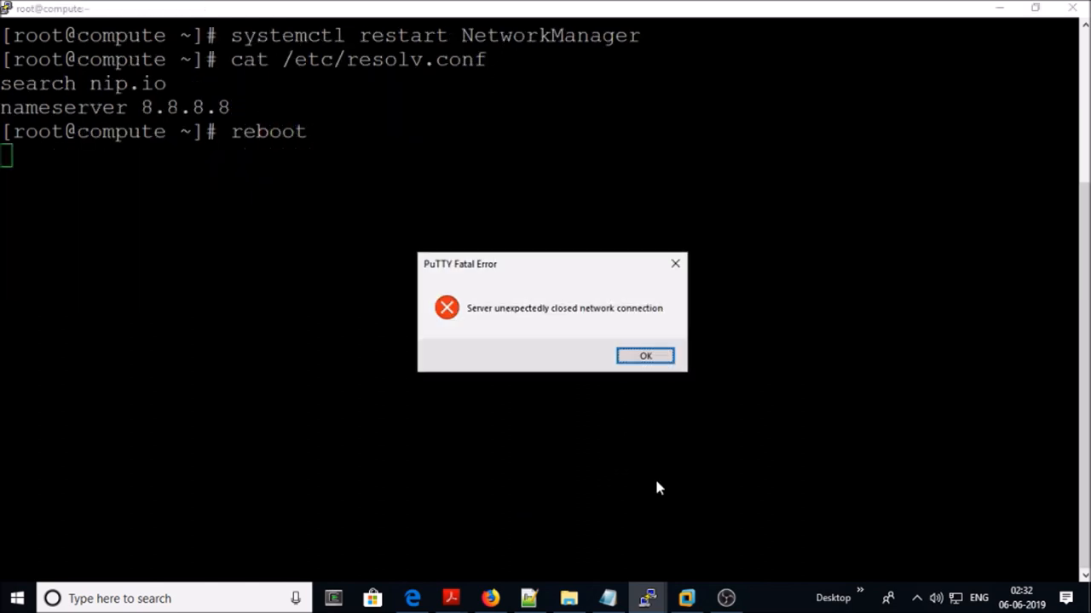
left_click(645, 355)
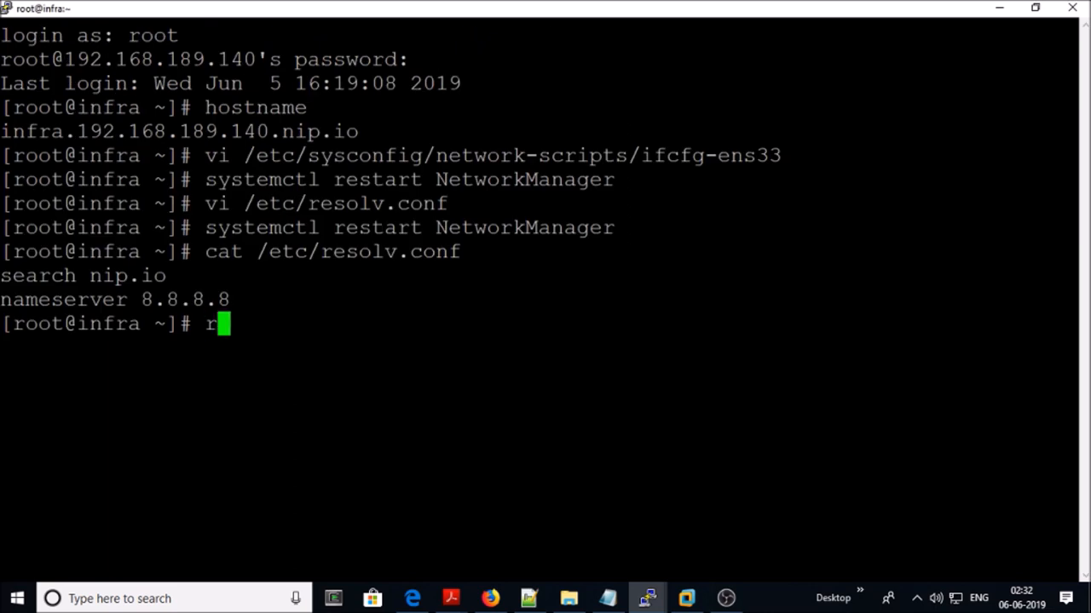
type("eboot")
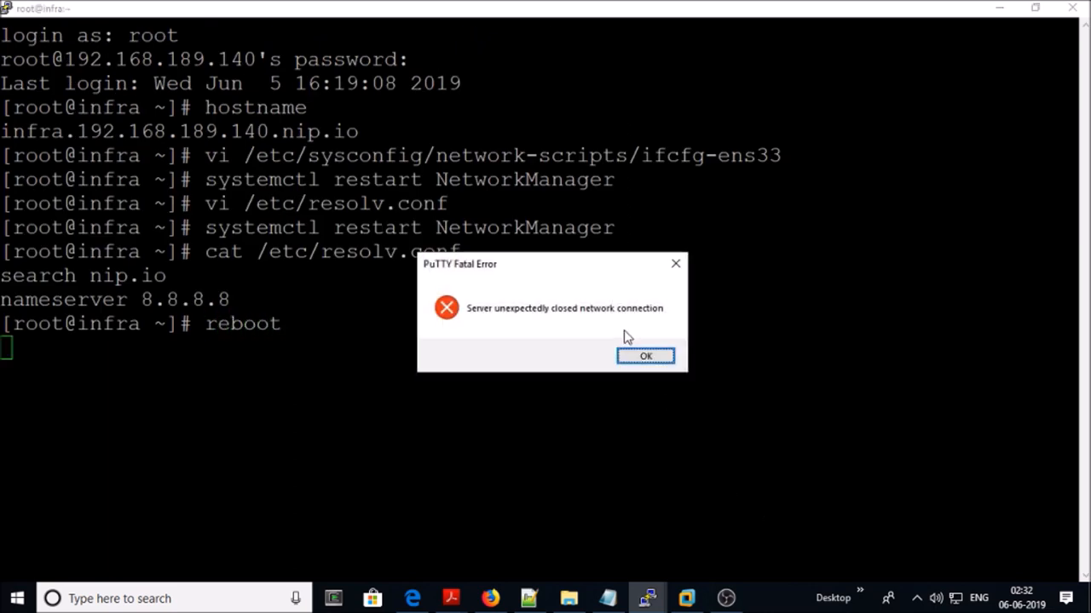
left_click(645, 355)
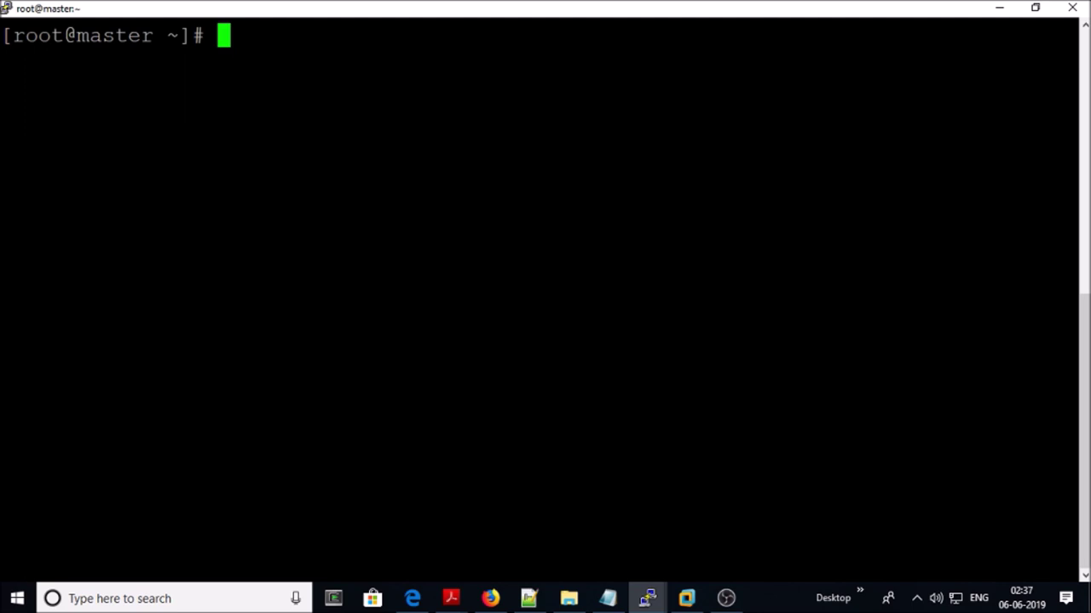
Run yum -y install on the epel-release-latest-7.noarch.rpm URL from dl.fedoraproject.org.
type("yum -y install https://dl.fedoraproject.org/pub/epel/epel-release-latest-7.noarch.rpm")
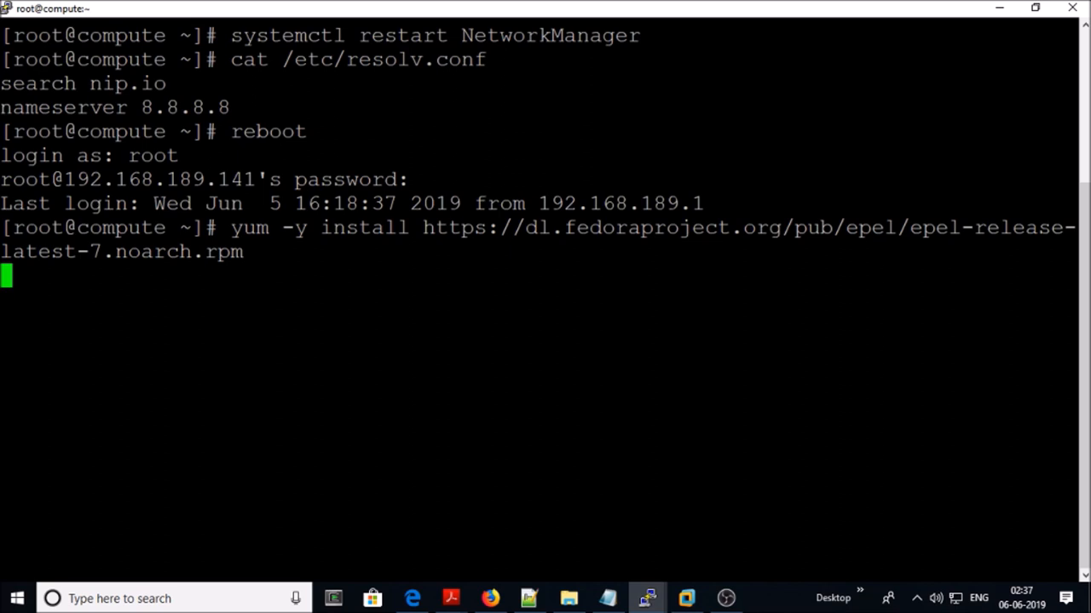
key("Return")
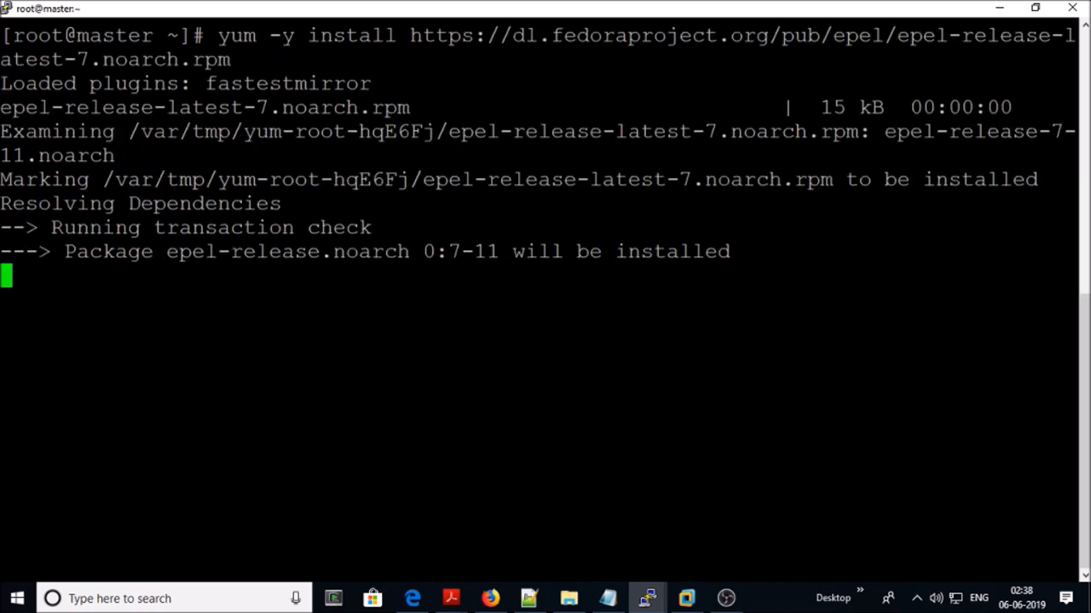
mouse_move(413, 599)
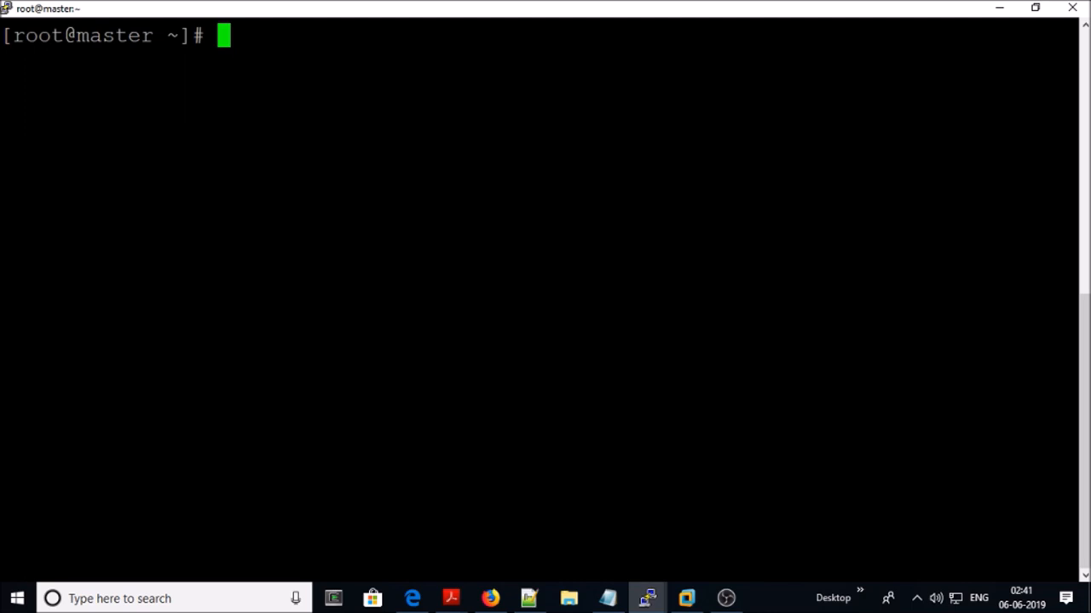
Install docker-1.13.1 with yum on master, compute and infra, checking docker version afterward.
type("yum install docker-1.13.1")
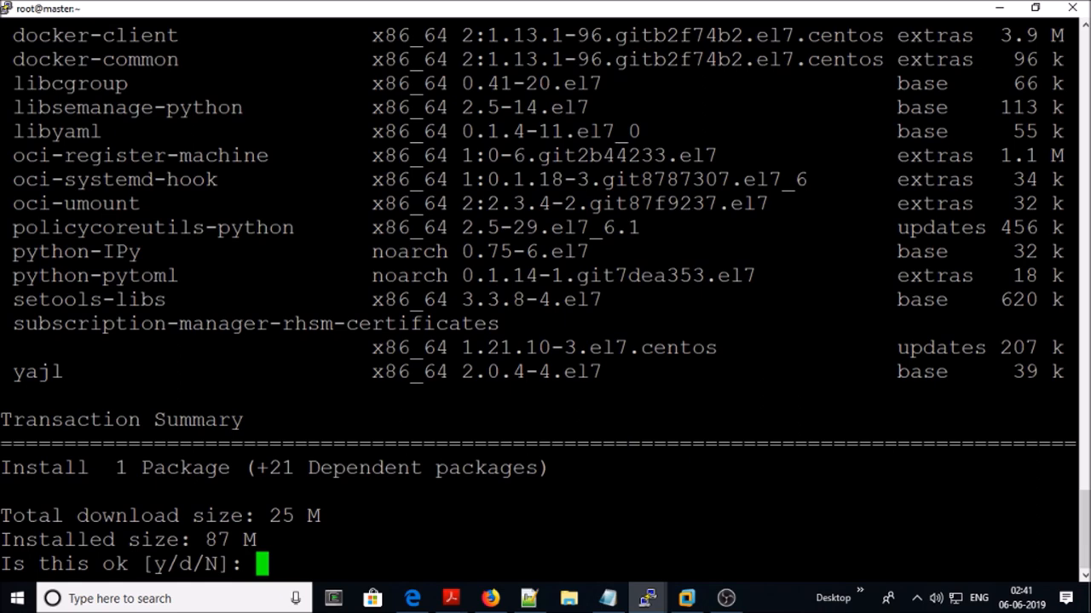
type("y")
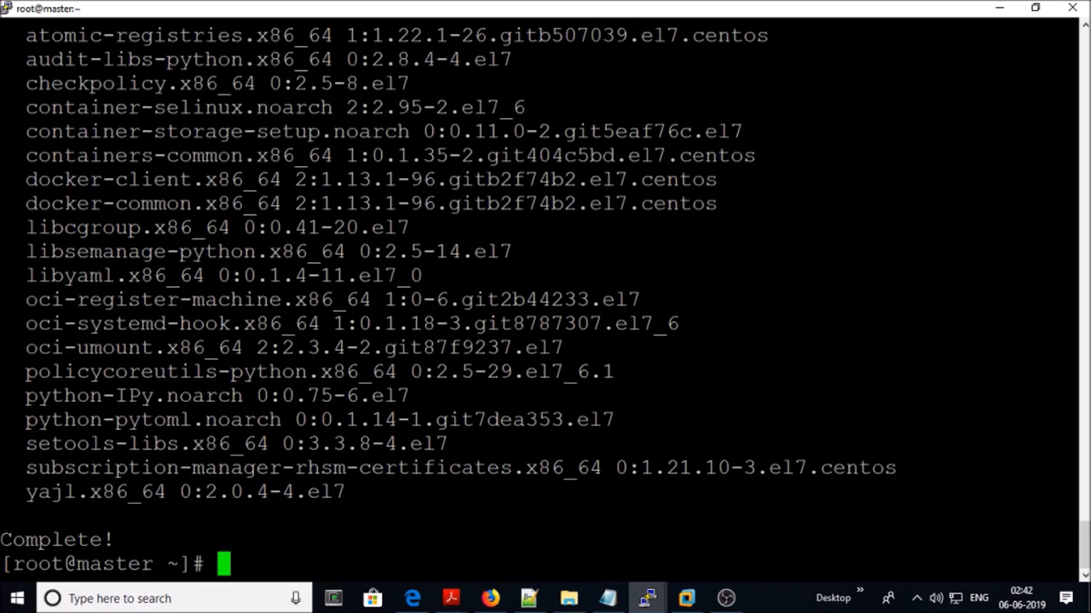
type("docker version")
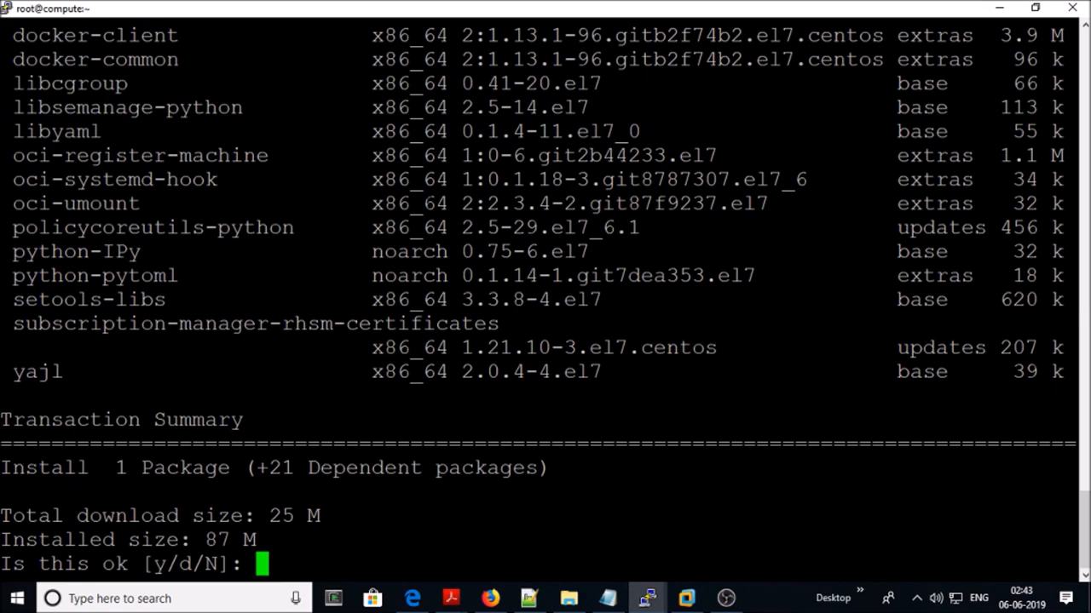
type("y")
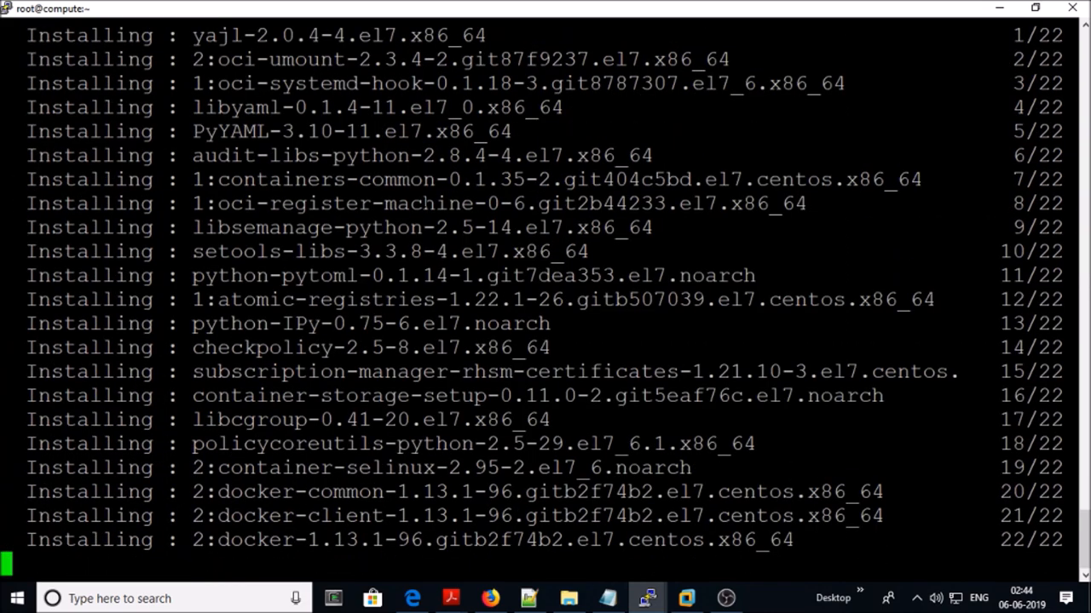
type("doc")
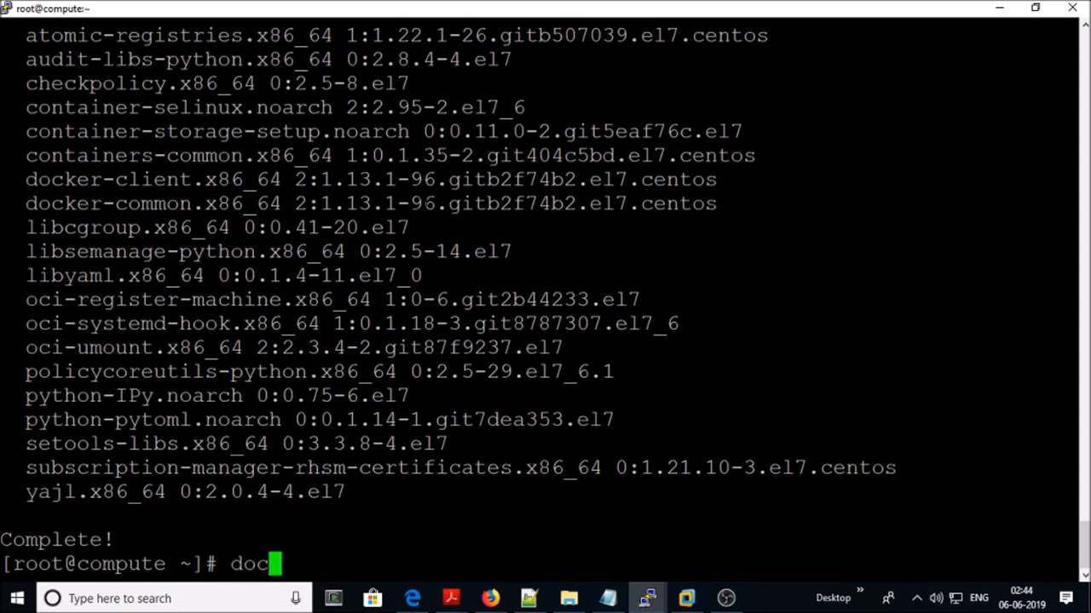
type("ker version")
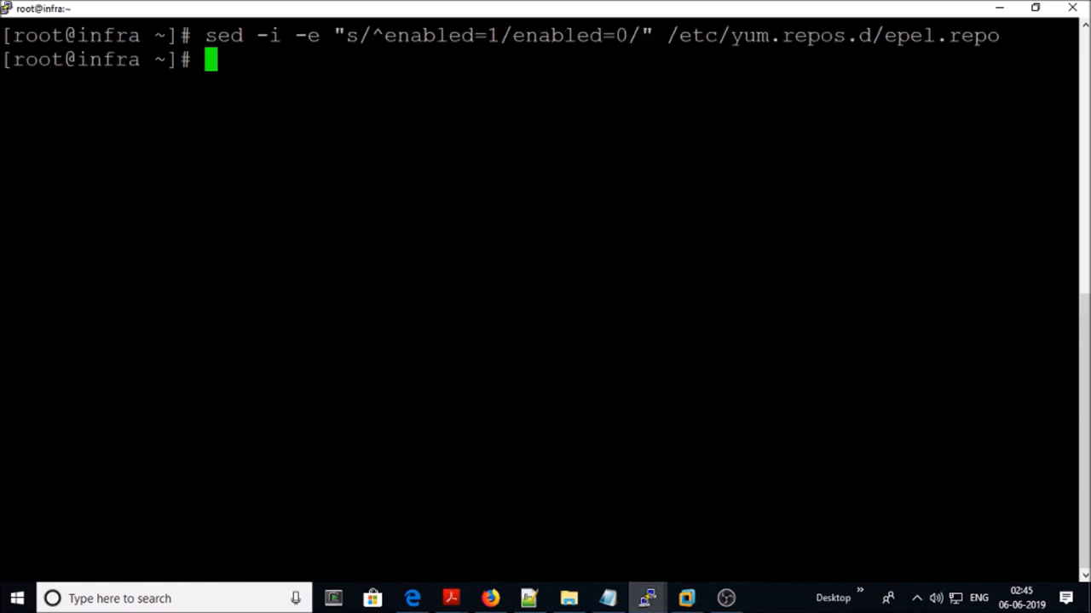
type("yum install docker-1.13.1")
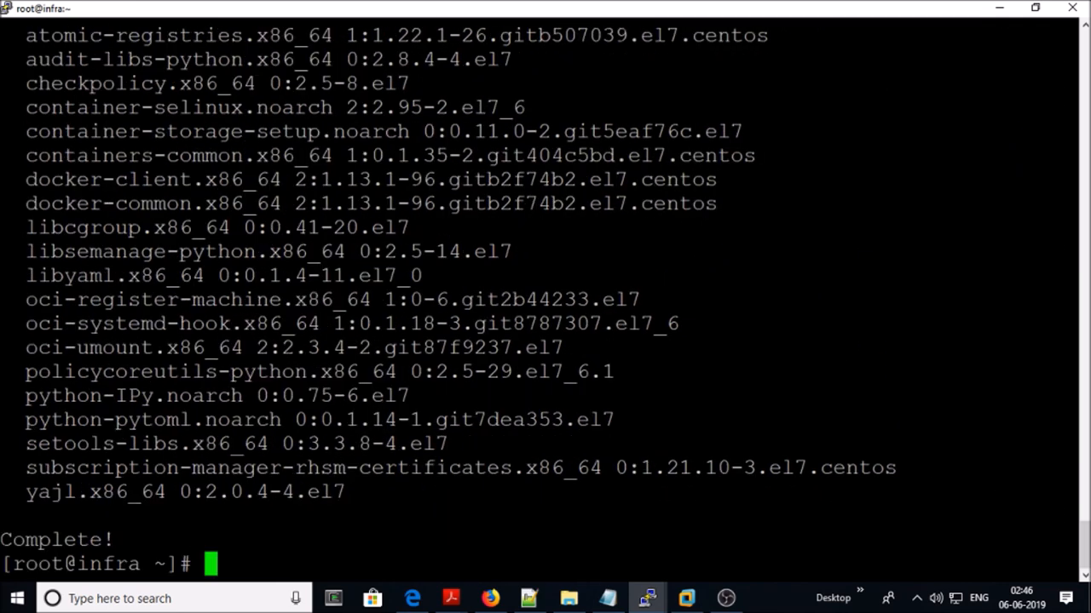
type("docker version")
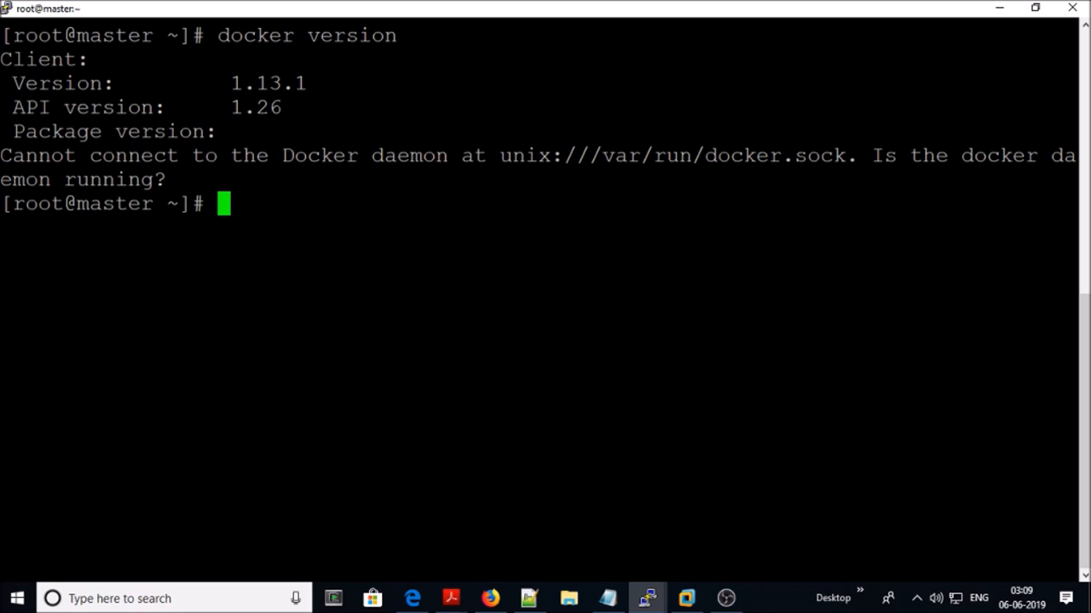
mouse_move(992, 8)
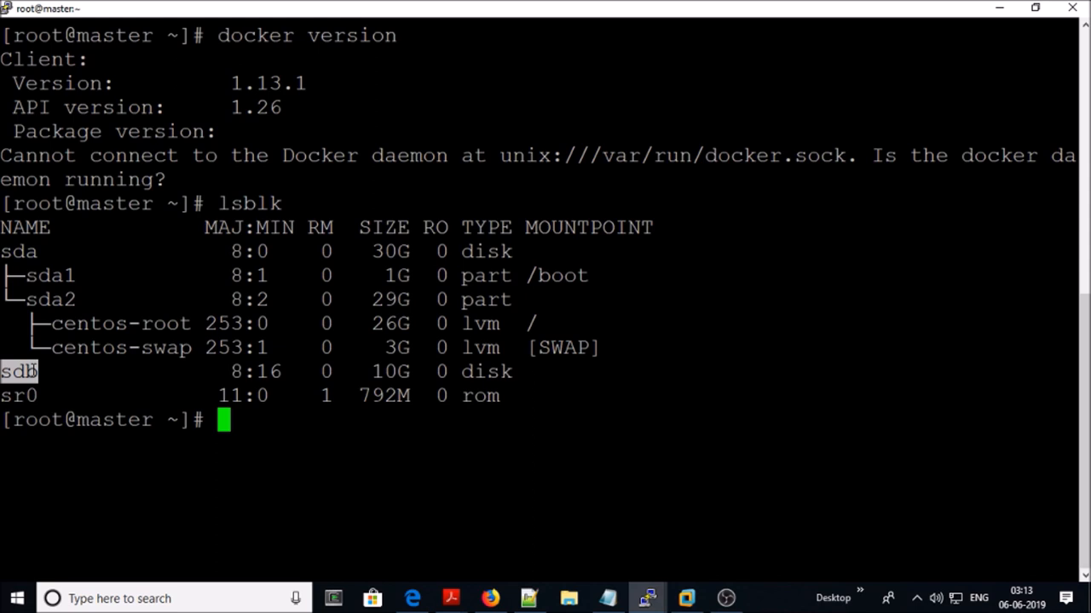
Open /etc/sysconfig/docker-storage-setup in vi on the master.
type("vi /etc/sysconfig/docker-storage-setup")
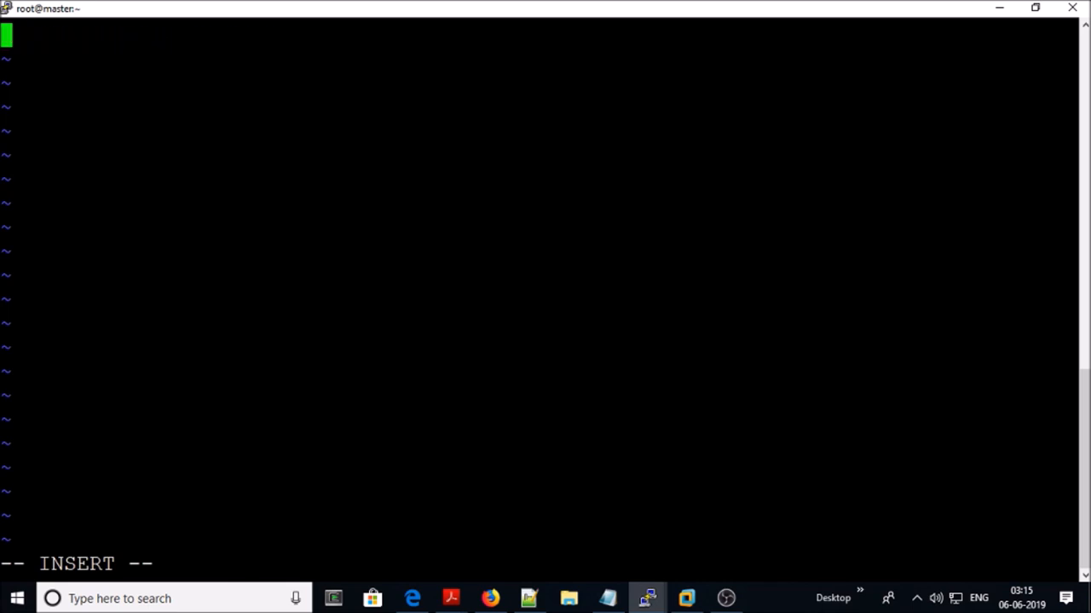
Save DEVS=/dev/sdb and VG=docker-vgo in docker-storage-setup on master, compute and infra.
type("DEVS=/dev/sdb")
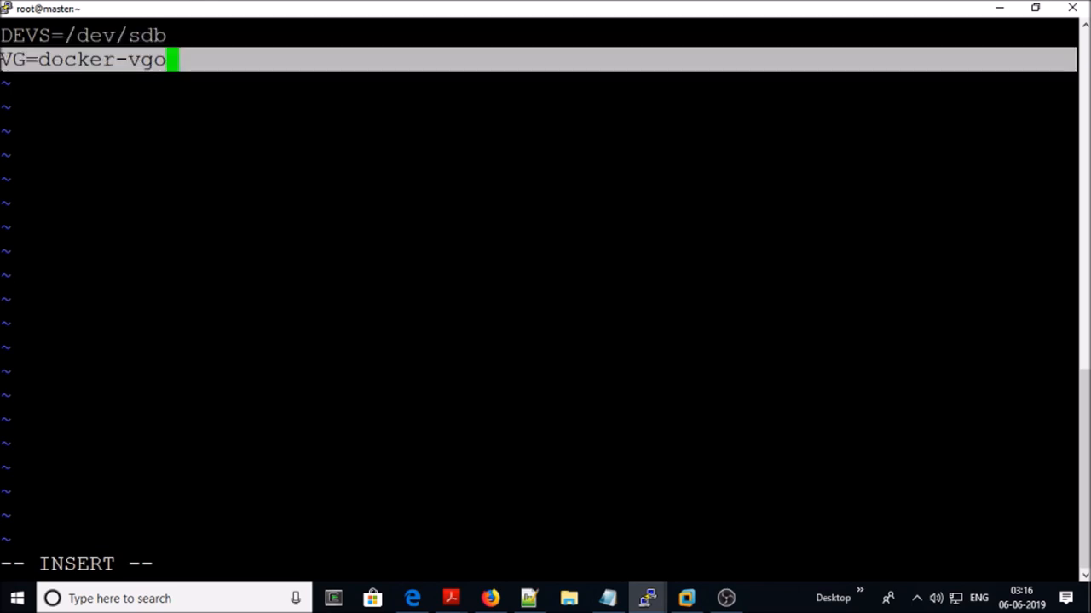
type(":wq!")
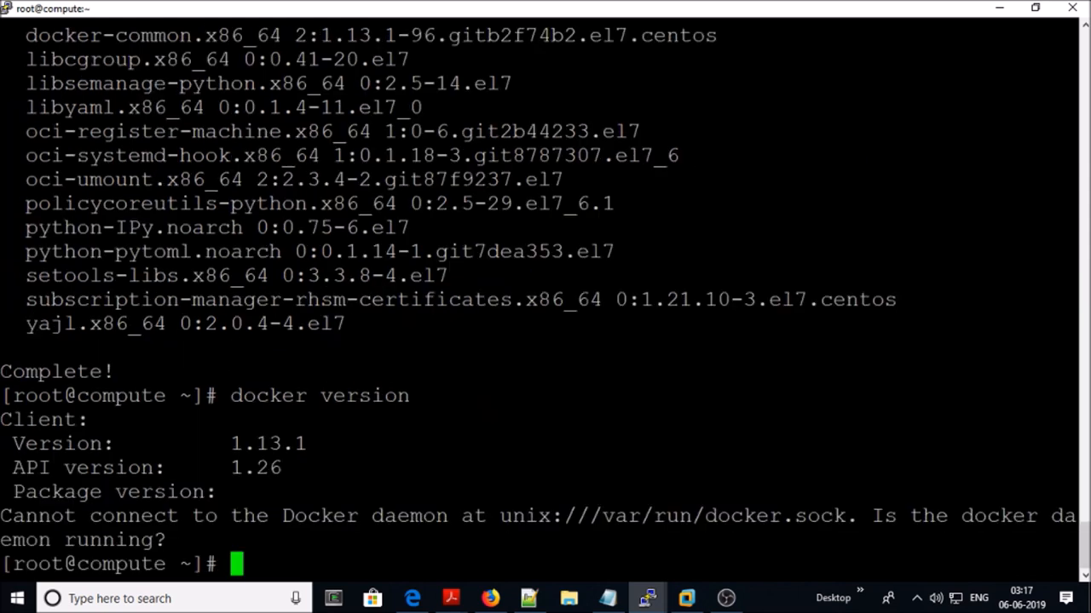
type("vi /etc/sysconfig/docker-storage-setup")
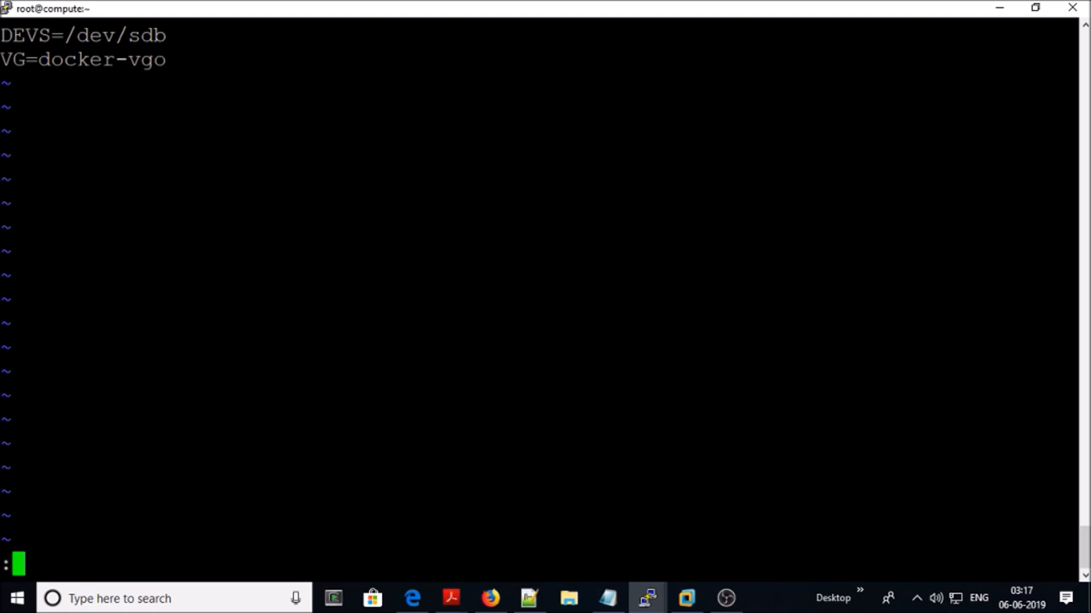
type(":wq!")
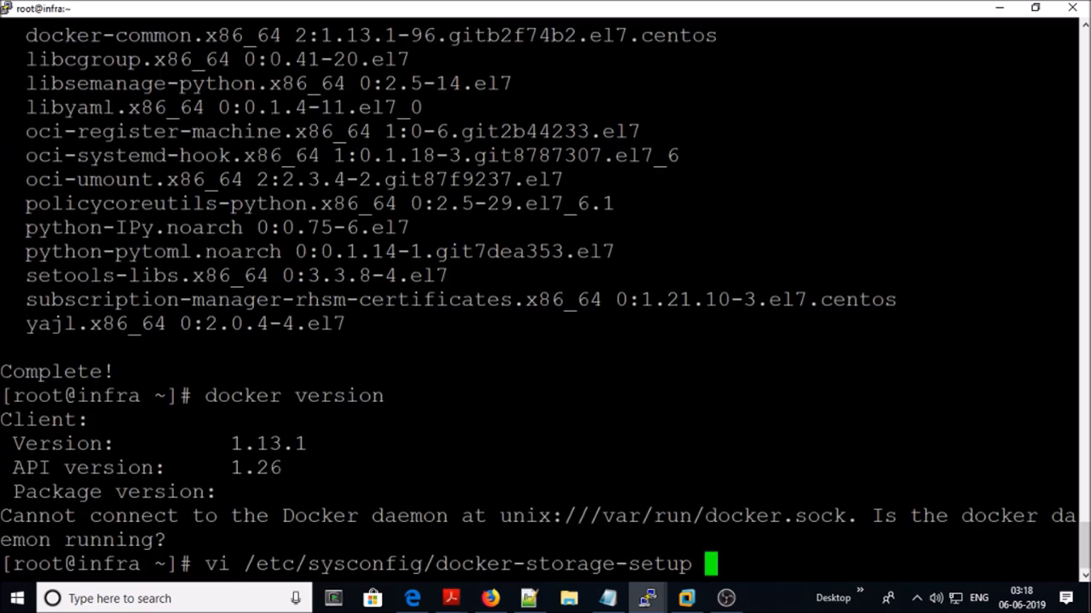
key("Enter")
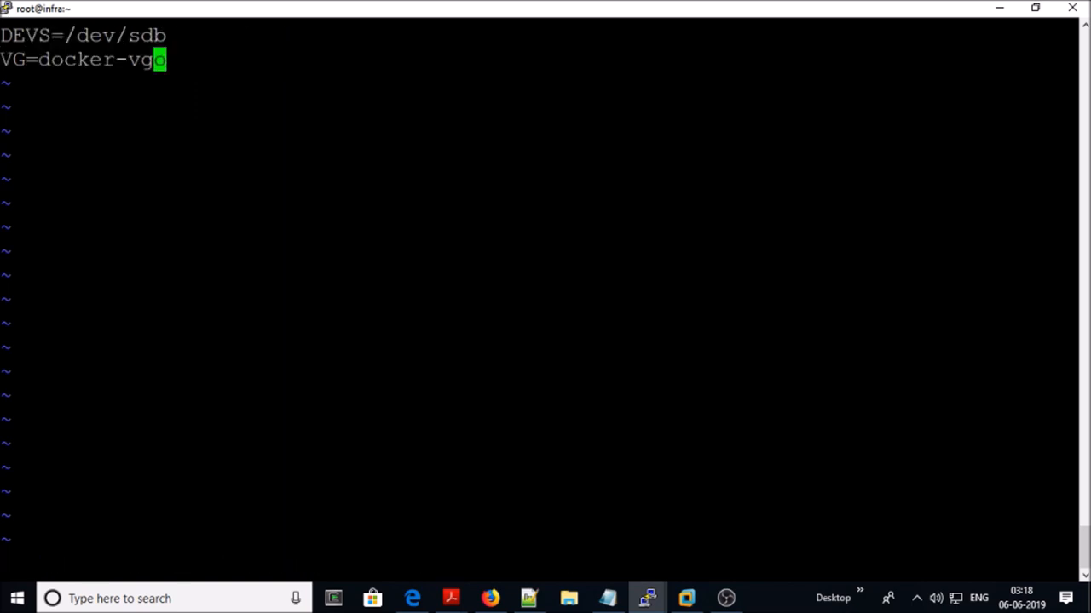
type(":wq!")
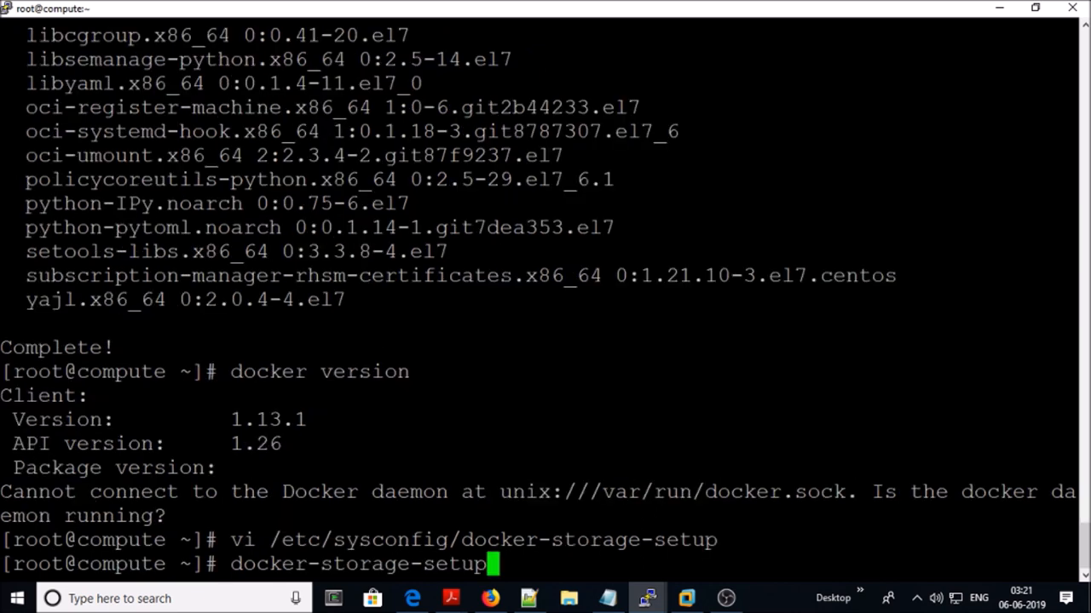
Run docker-storage-setup on the compute node.
key("Return")
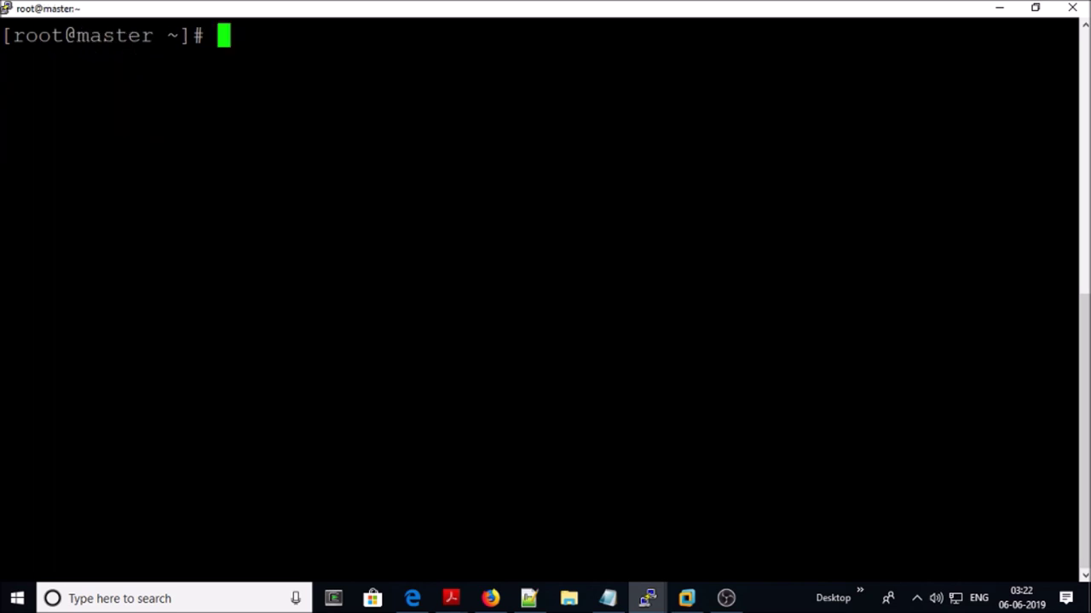
Run systemctl enable docker.service --now, then check systemctl status docker.service.
type("systemctl enable docker.service --now")
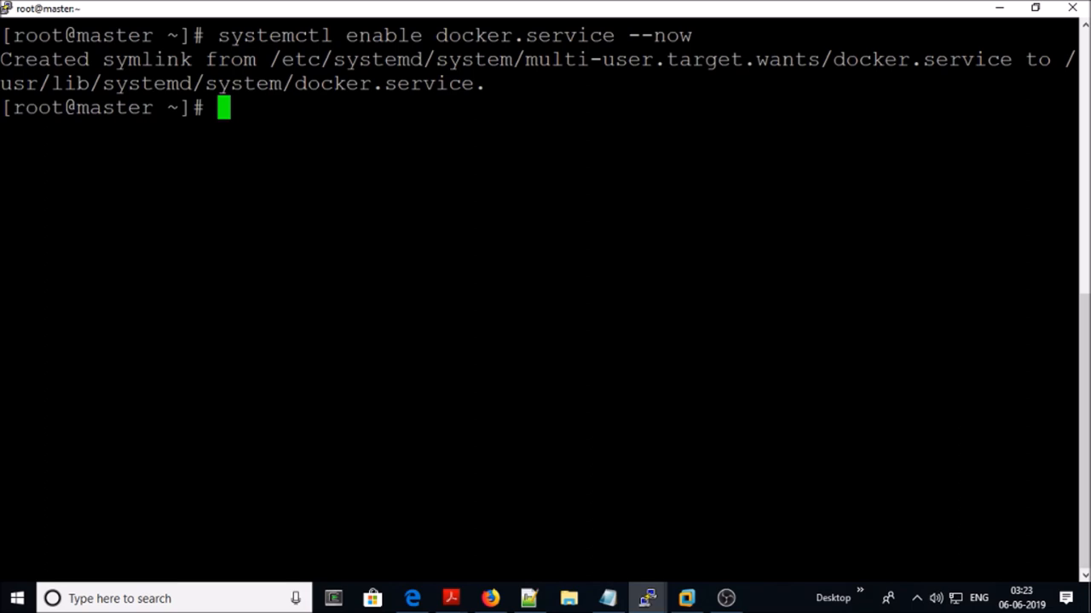
type("systemctl status docker.service")
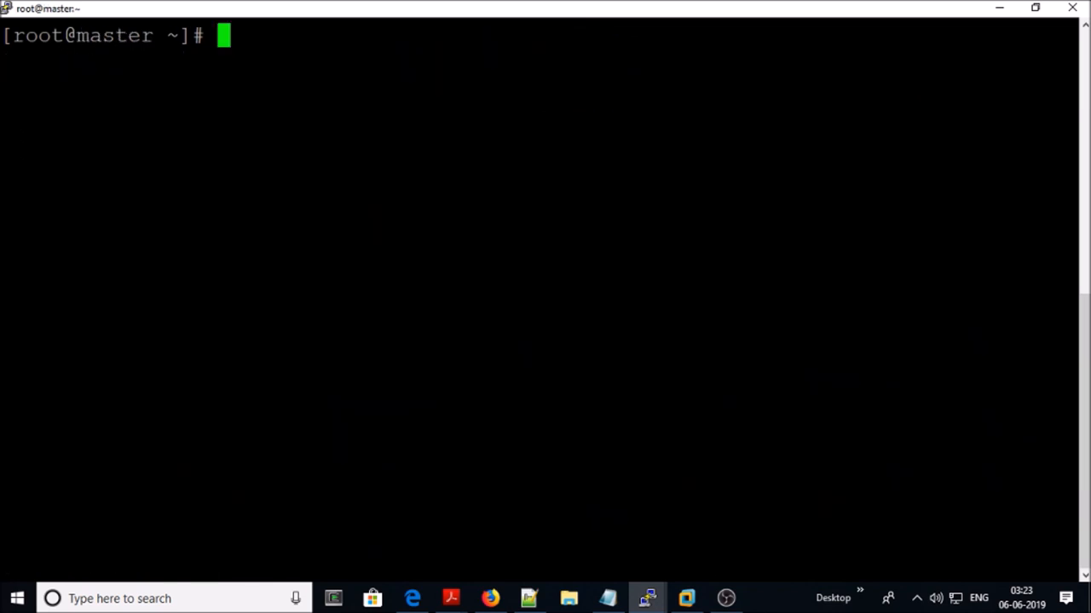
Install Ansible with yum, confirm with y, and check ansible --version shows 2.4.2.
type("yum install ansib")
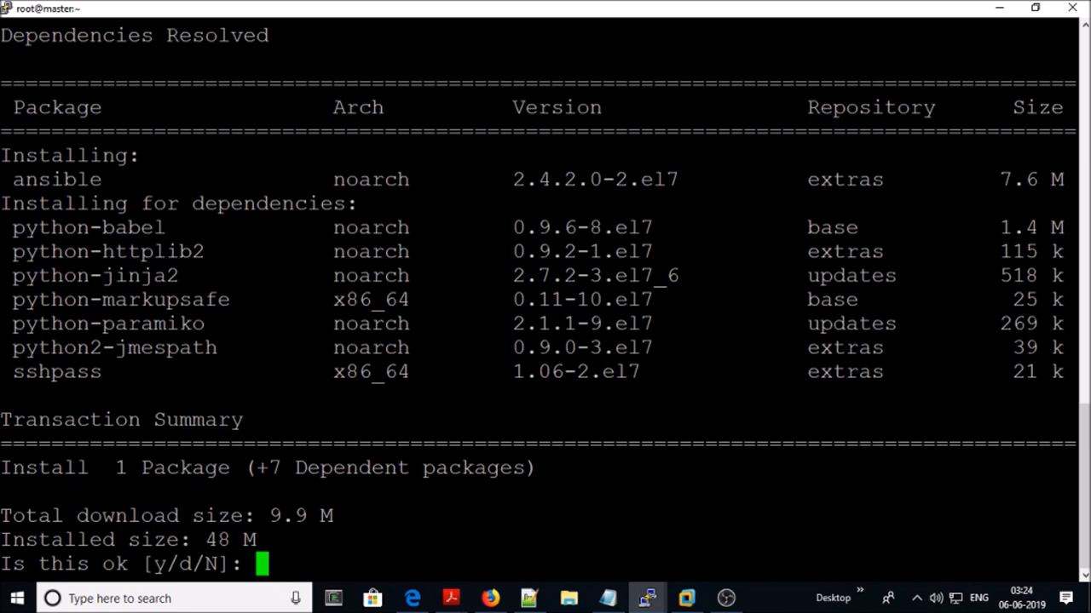
type("y")
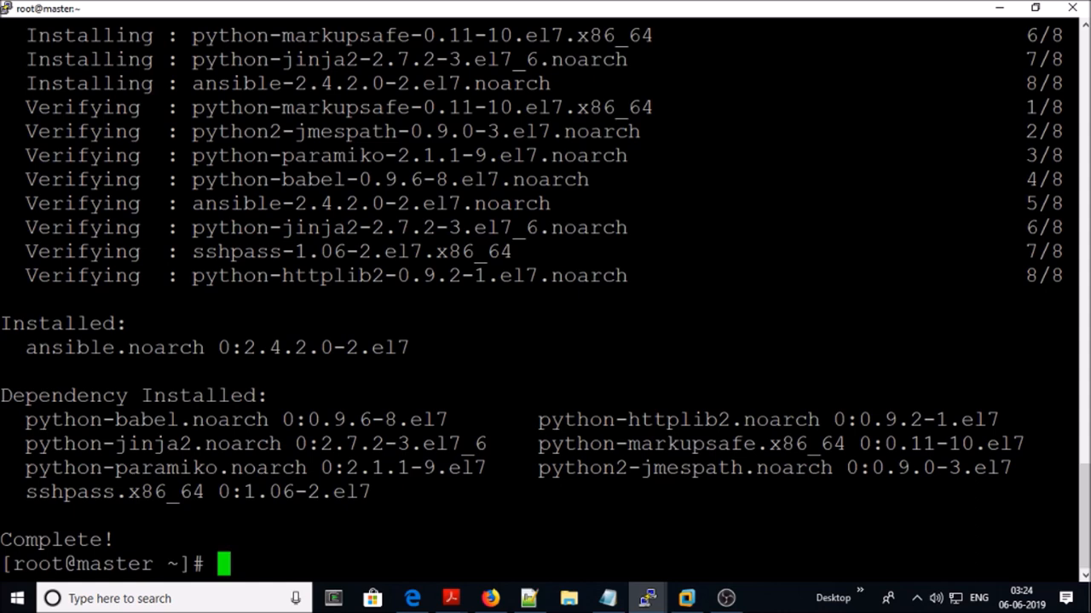
type("ansible --version")
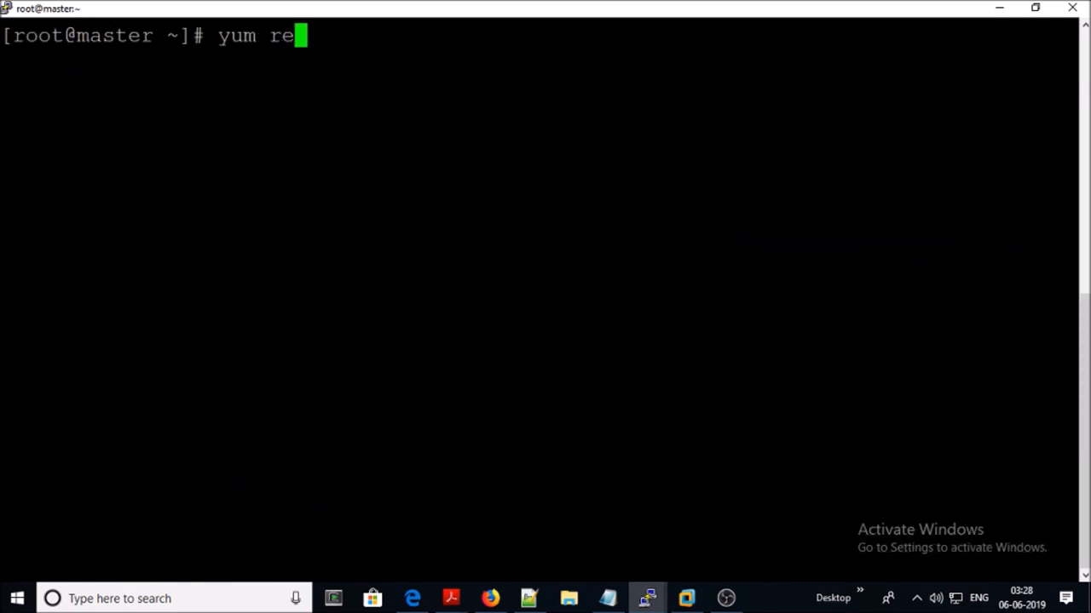
Remove Ansible 2.4.2, install the Ansible 2.7.10 RPM, and clear the screen.
type("move")
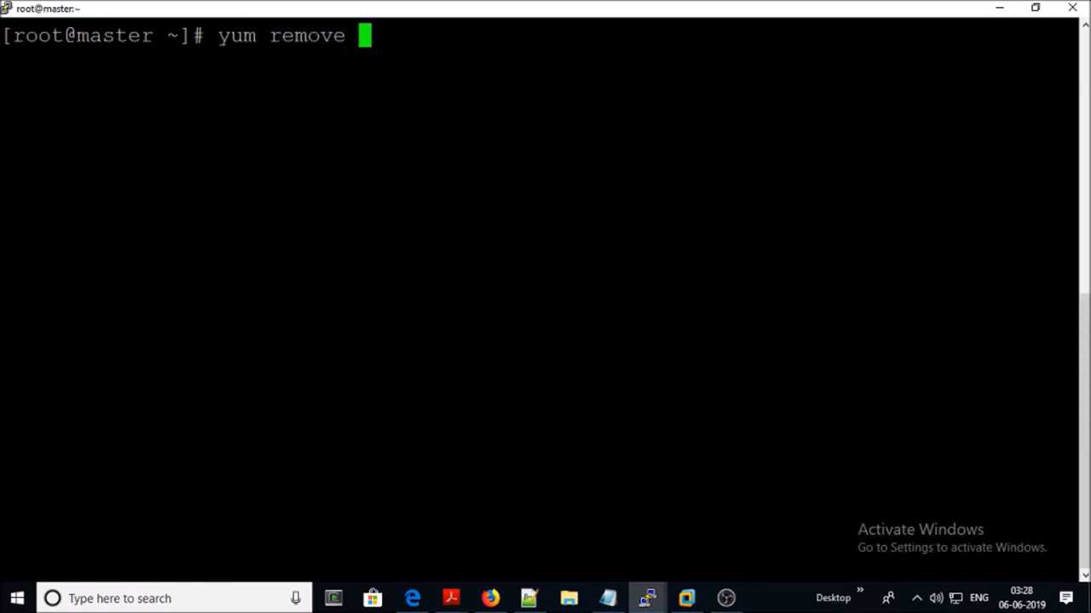
type("ansible")
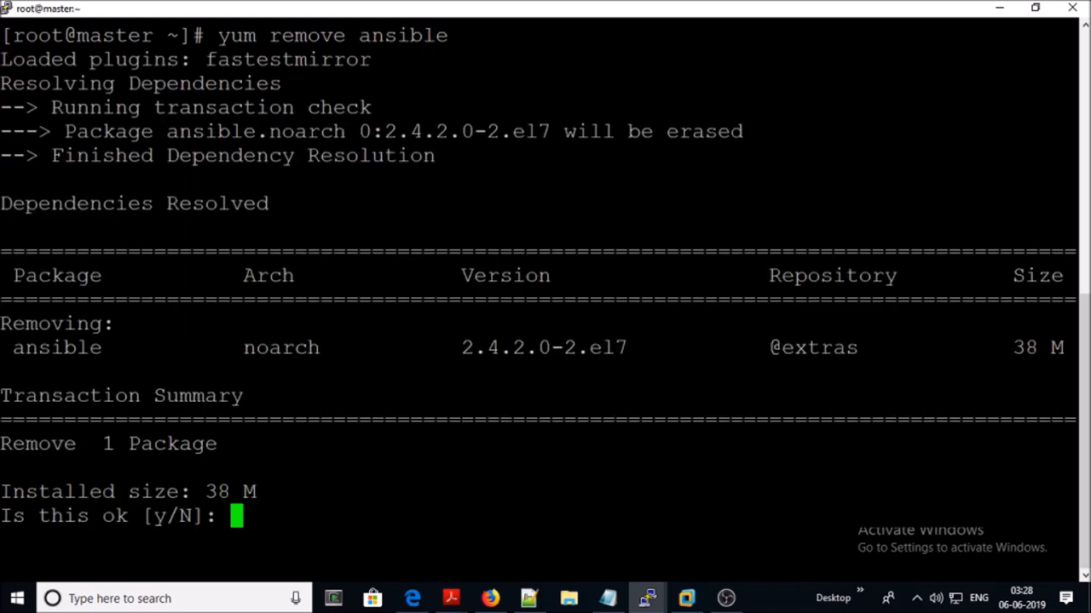
type("y")
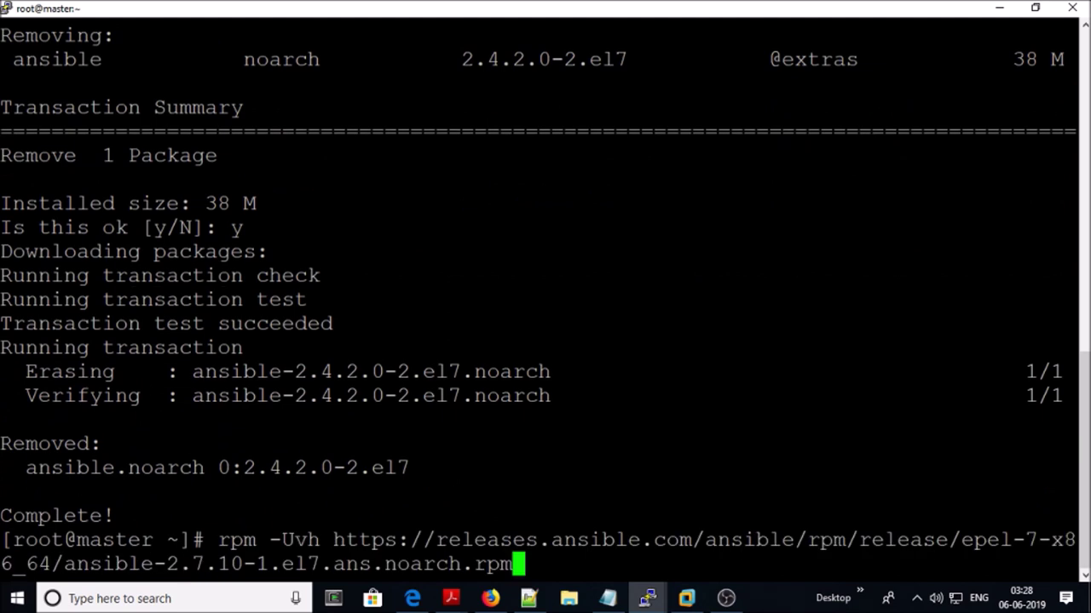
key("Return")
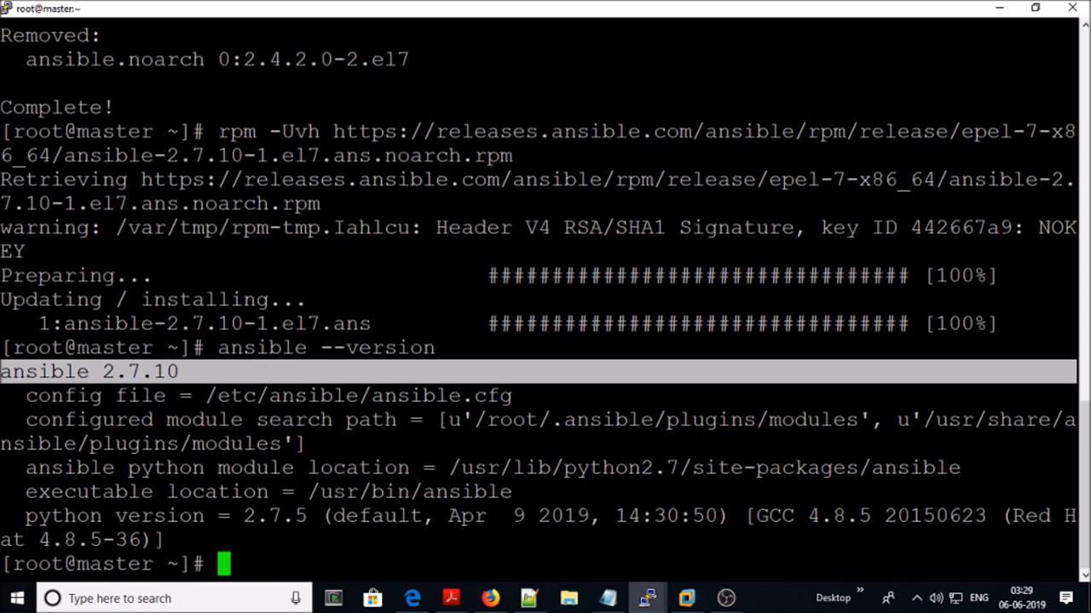
type("clear")
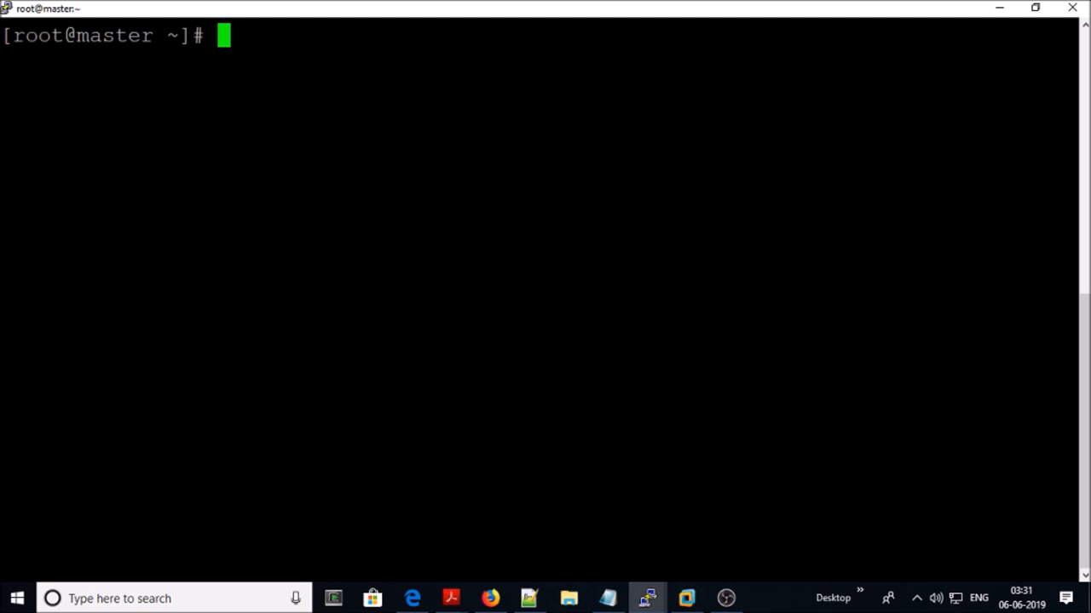
Create a root RSA key without passphrase and copy it to 192.168.189.142, .141, .140.
type("ssh-keygen")
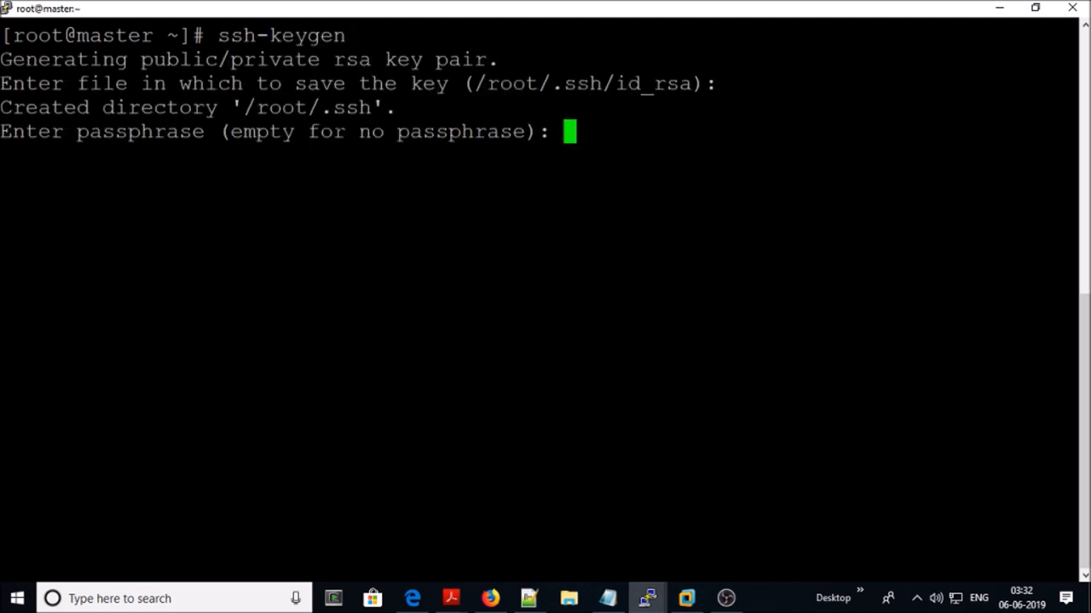
key("Enter")
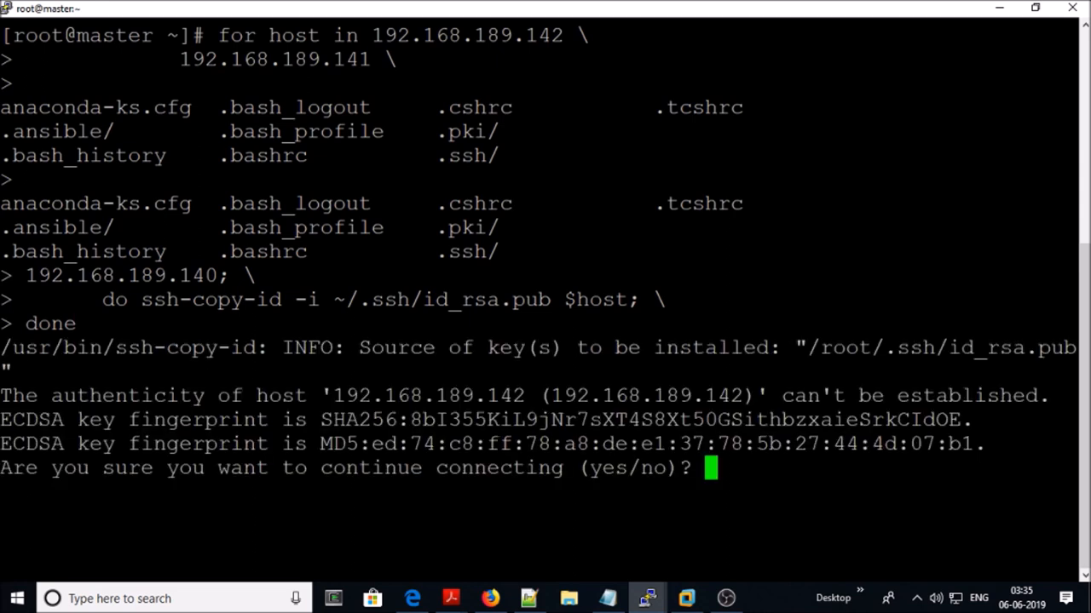
type("yes")
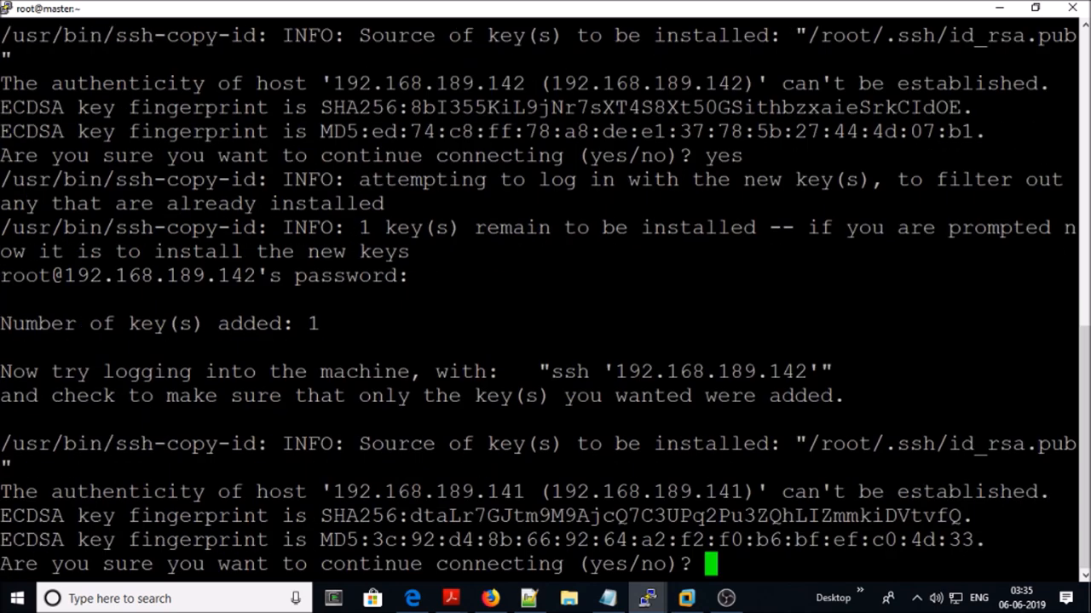
type("yes")
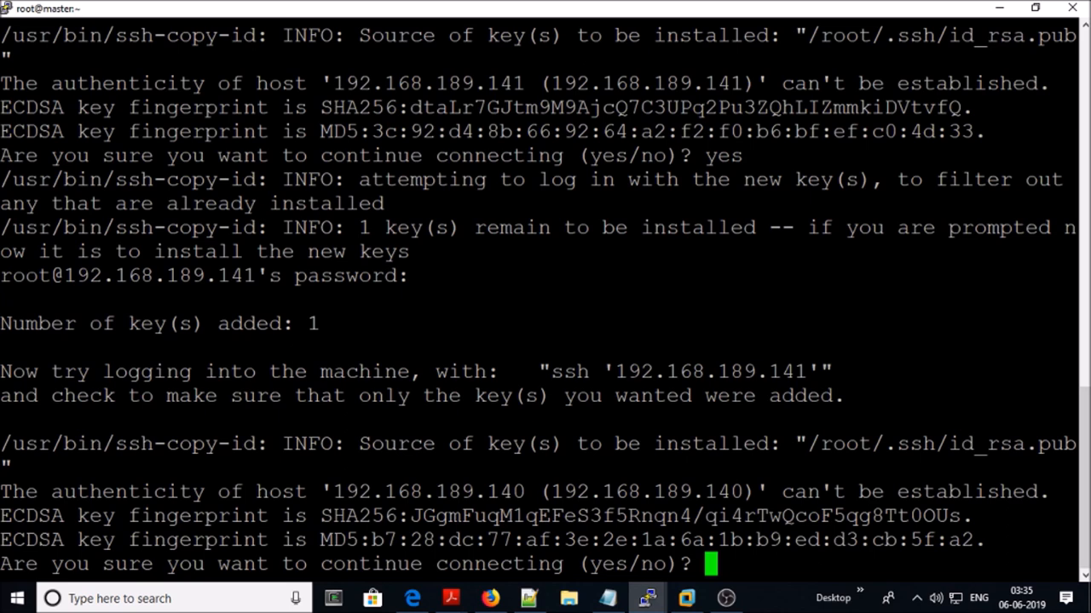
type("yes")
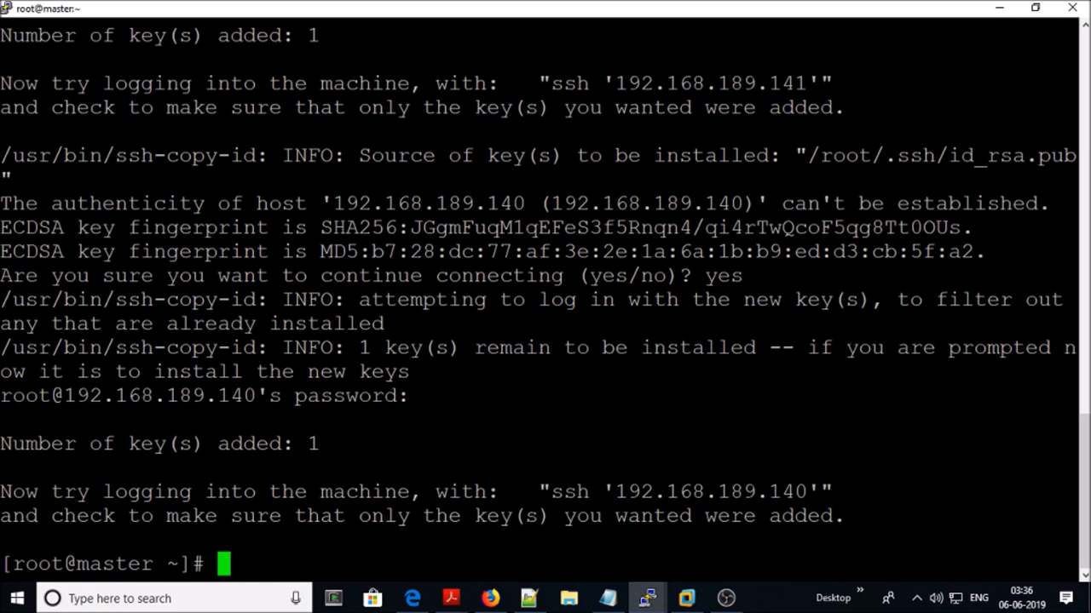
SSH without a password into infra 192.168.189.140 and compute .141, checking hostname, then exit.
type("ssh root@192.168.189.140")
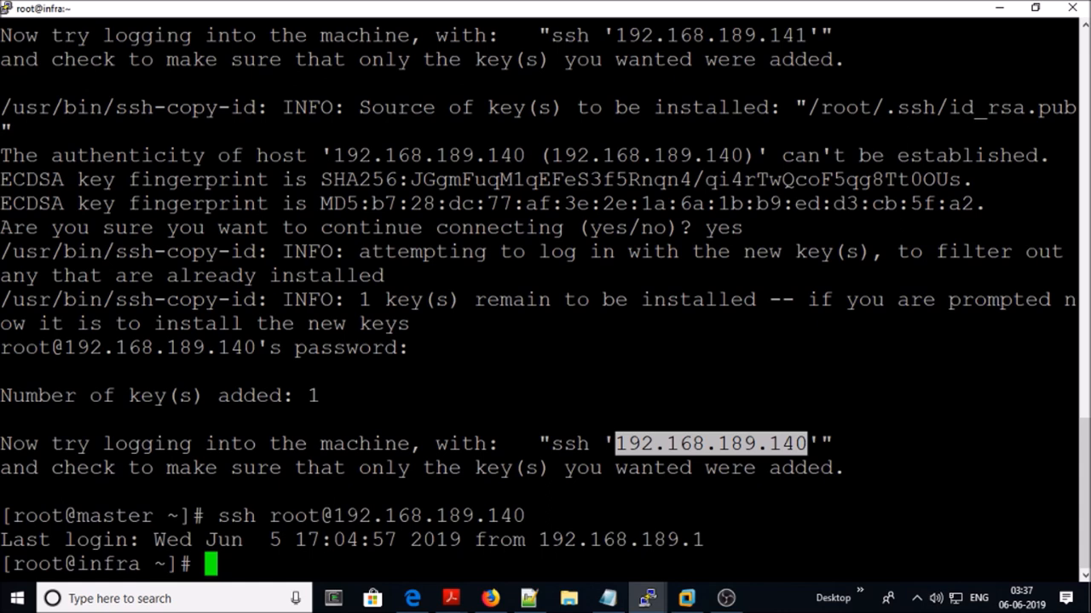
type("exit")
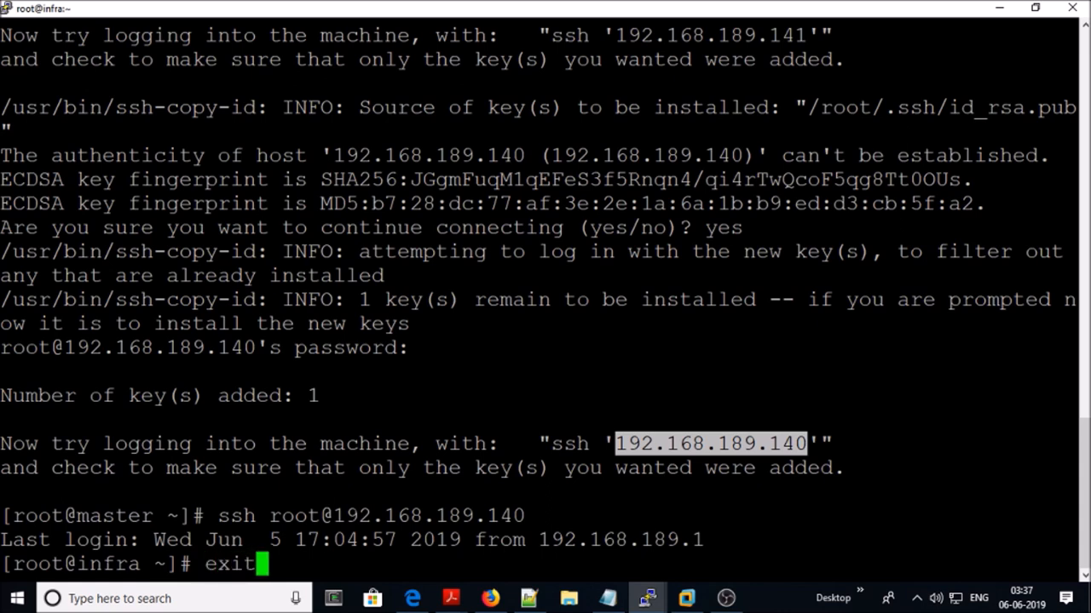
key("Return")
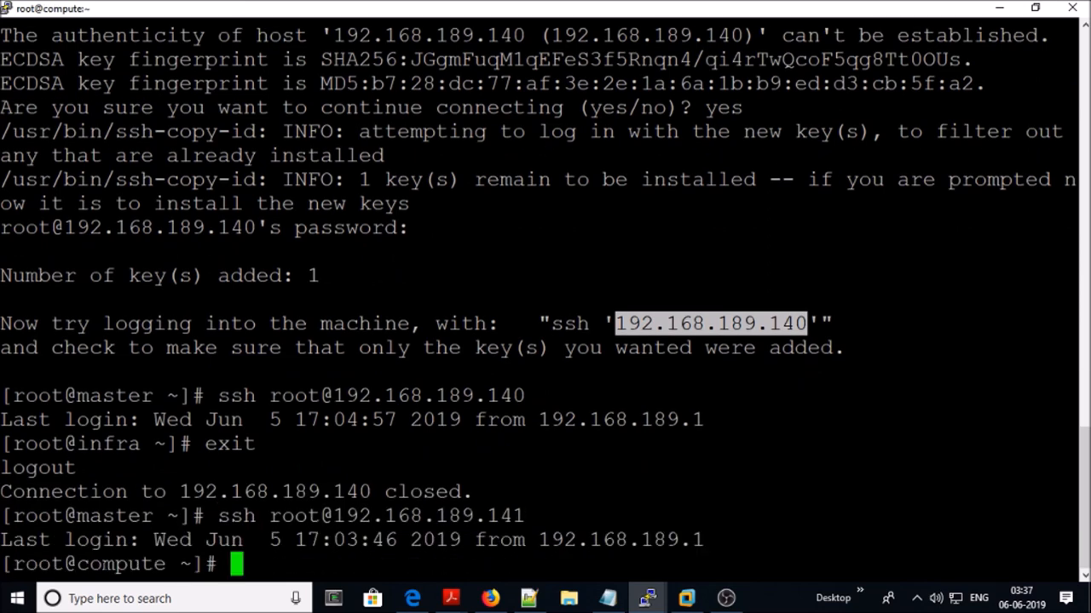
double_click(115, 564)
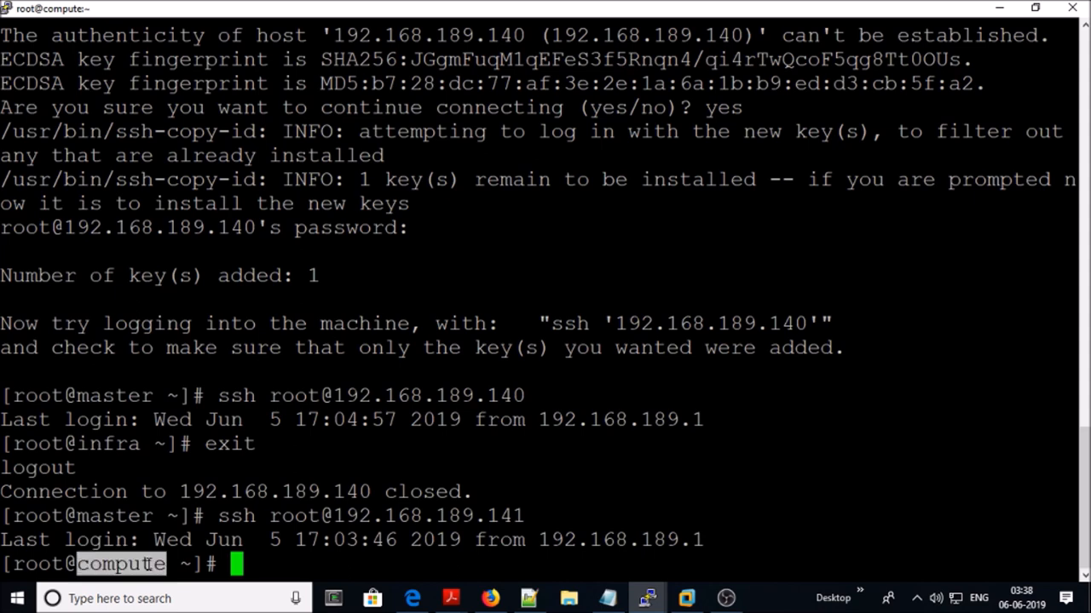
type("exit")
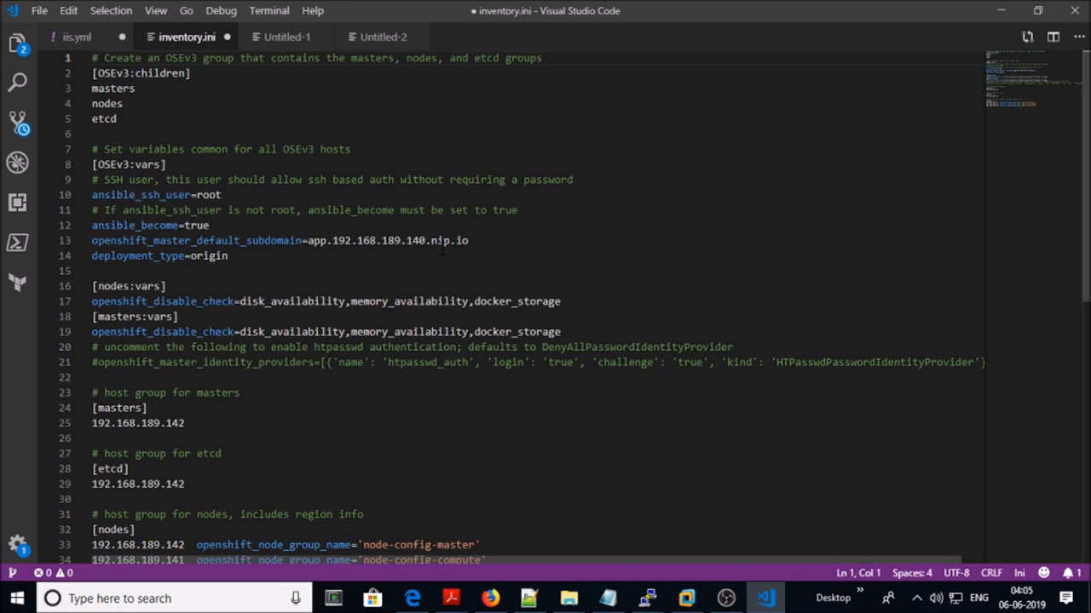
Highlight the [OSEv3:children] block listing masters, nodes and etcd in inventory.ini.
left_click_drag(91, 73, 105, 118)
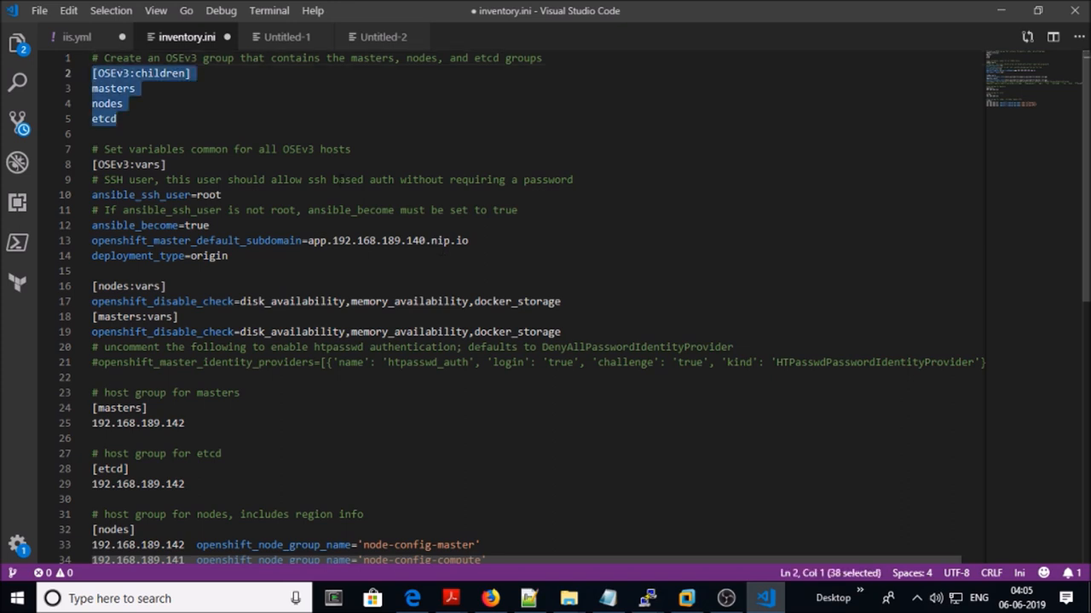
double_click(103, 77)
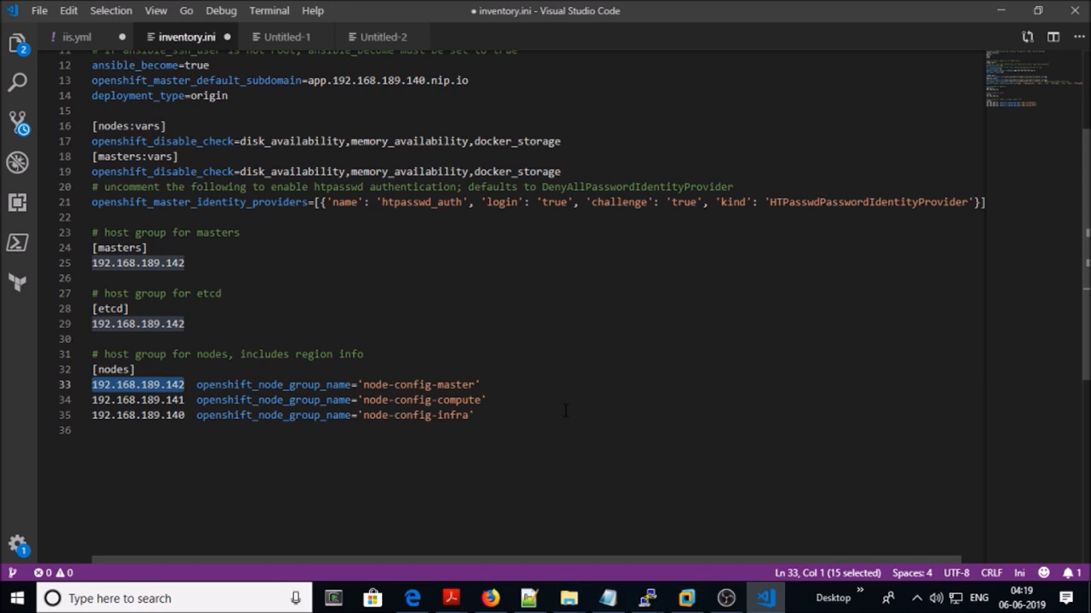
Highlight the node IPs under [nodes], including compute .141 and infra .140.
double_click(454, 385)
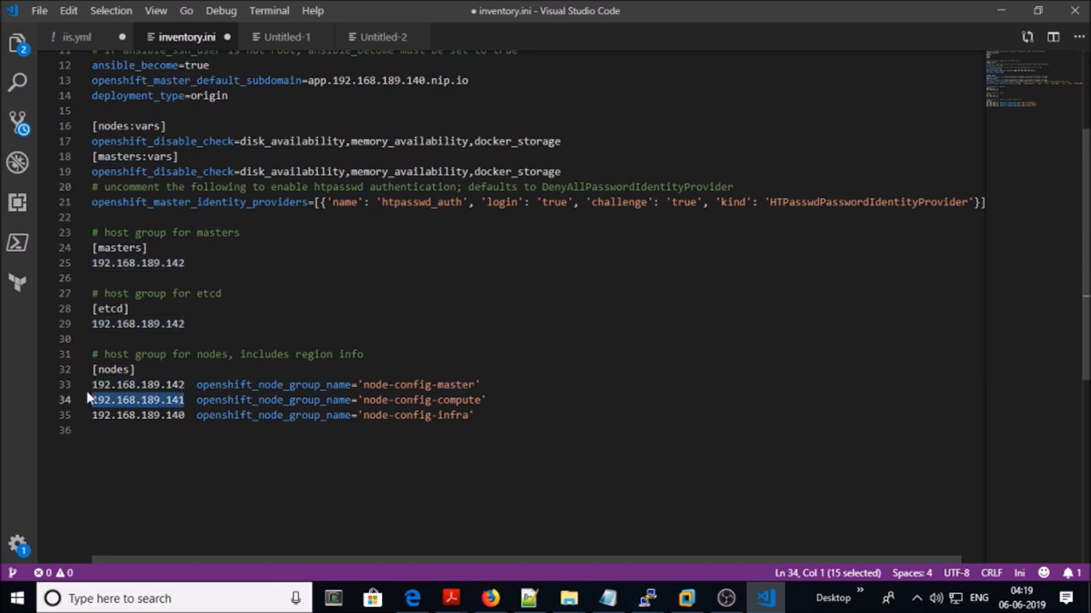
double_click(460, 400)
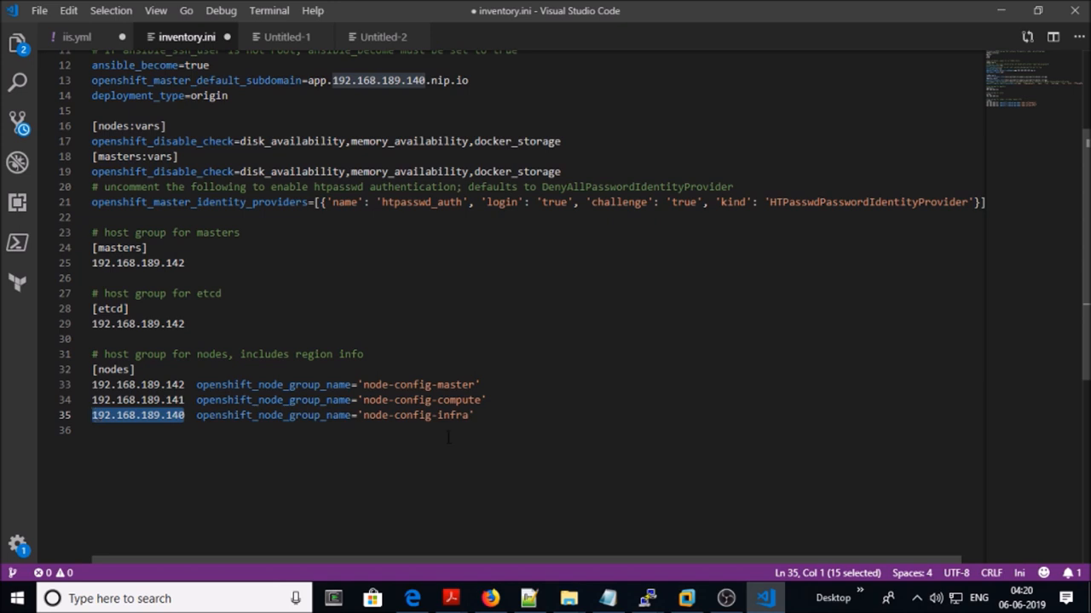
double_click(452, 415)
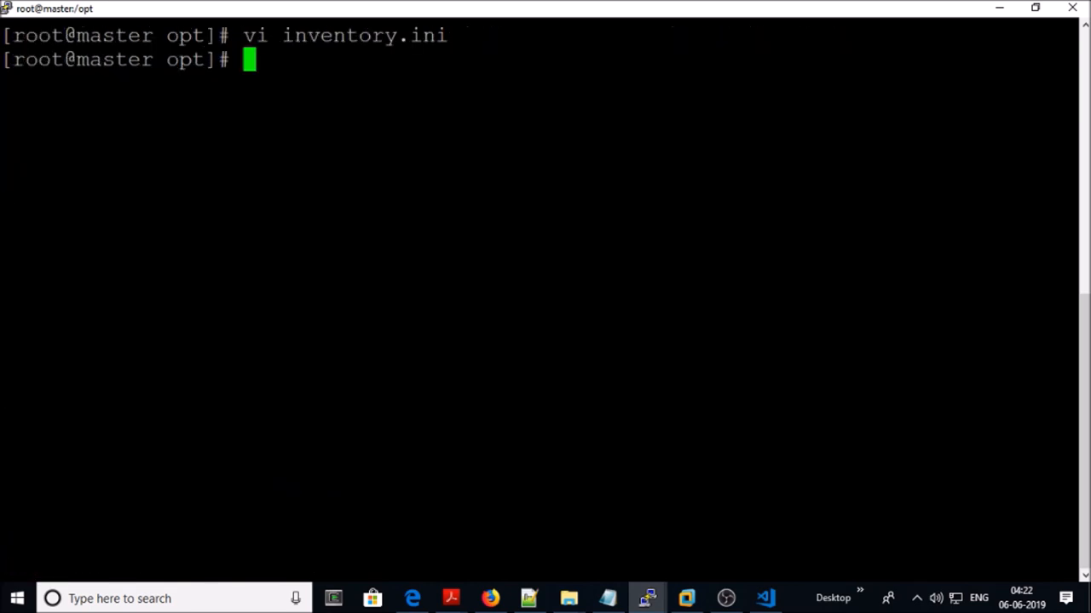
Clone openshift/openshift-ansible from GitHub and check out its release-3.11 branch.
type("git clone https://github.com/openshift/openshift-ansible.git")
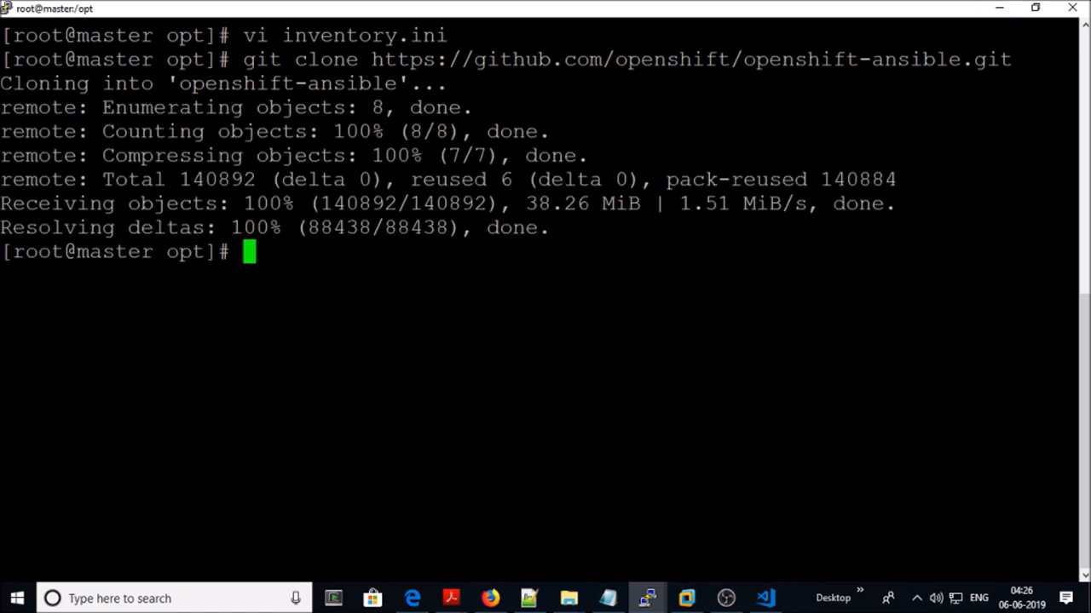
type("cd openshift-ansible && git fetch && git checkout release-3.11 && cd ..")
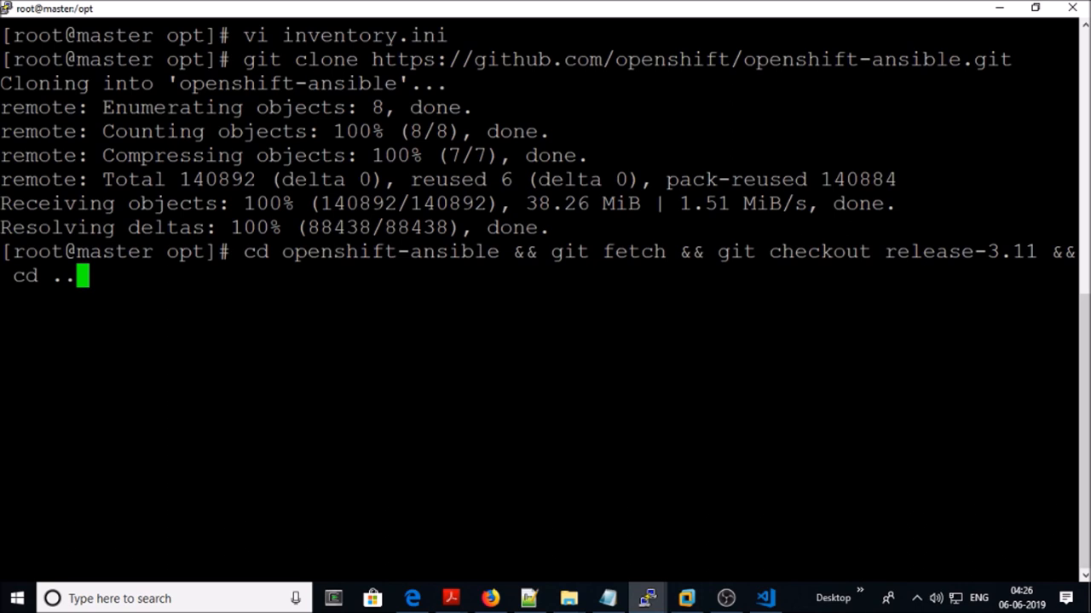
key("Return")
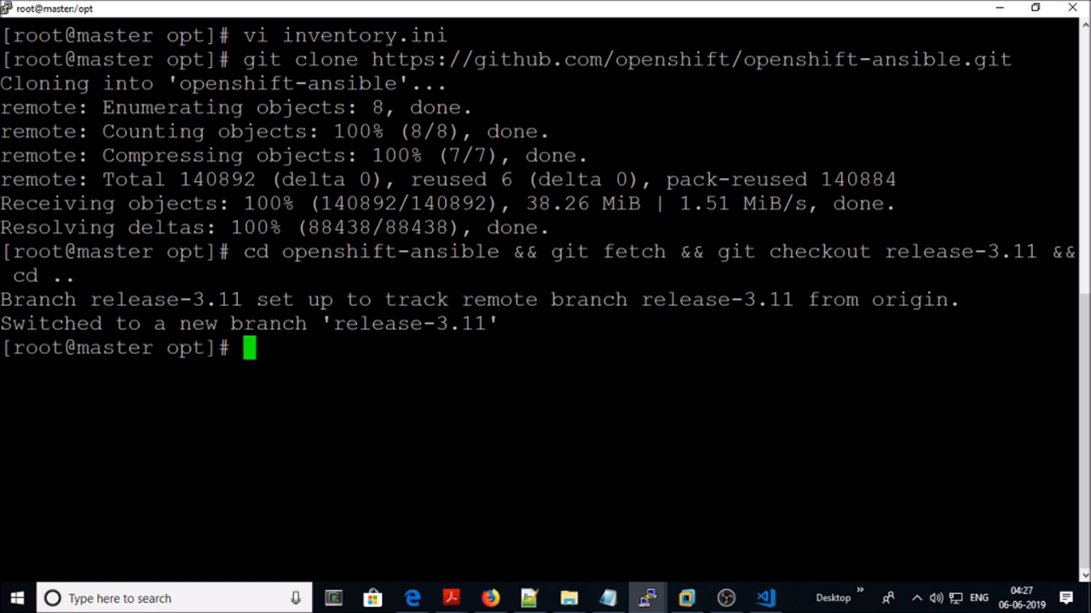
Open /etc/selinux/config in vi on the master.
type("vi /etc/selinux/config")
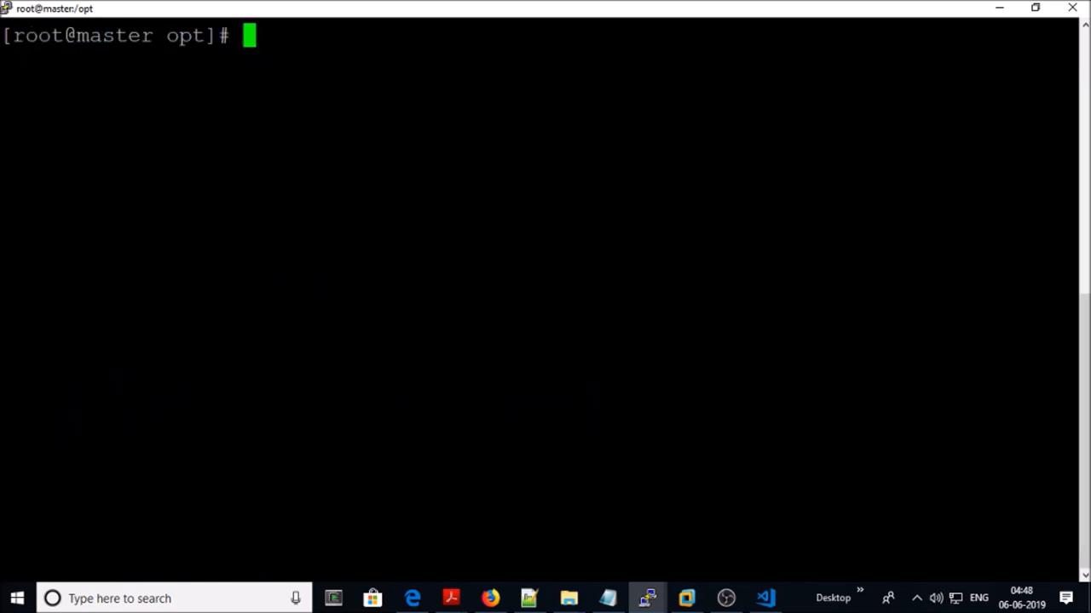
Enter ping google.com to test external connectivity.
type("ping go")
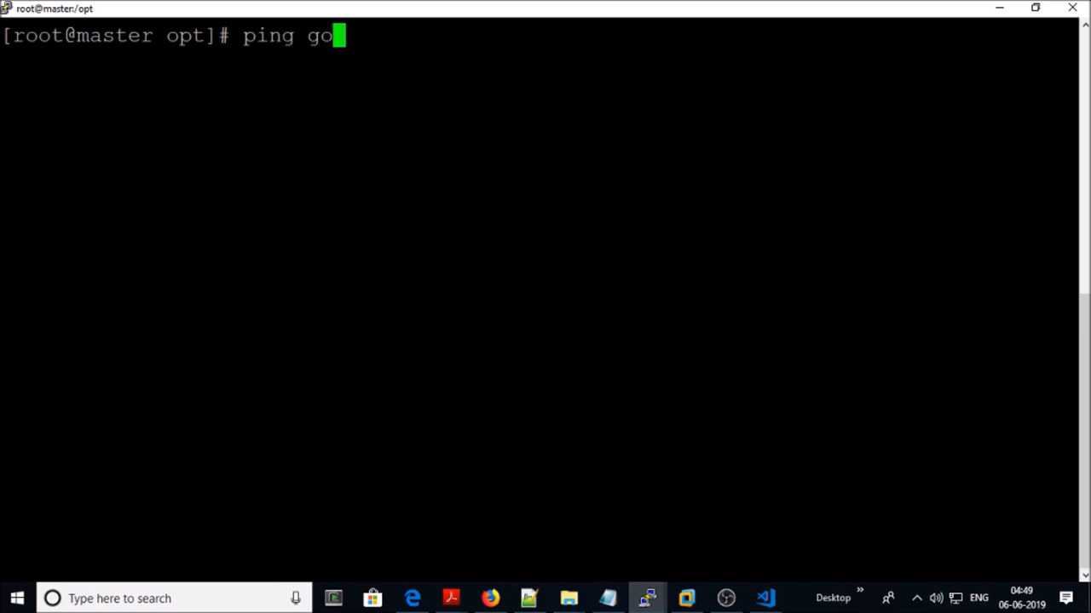
type("ogle.co")
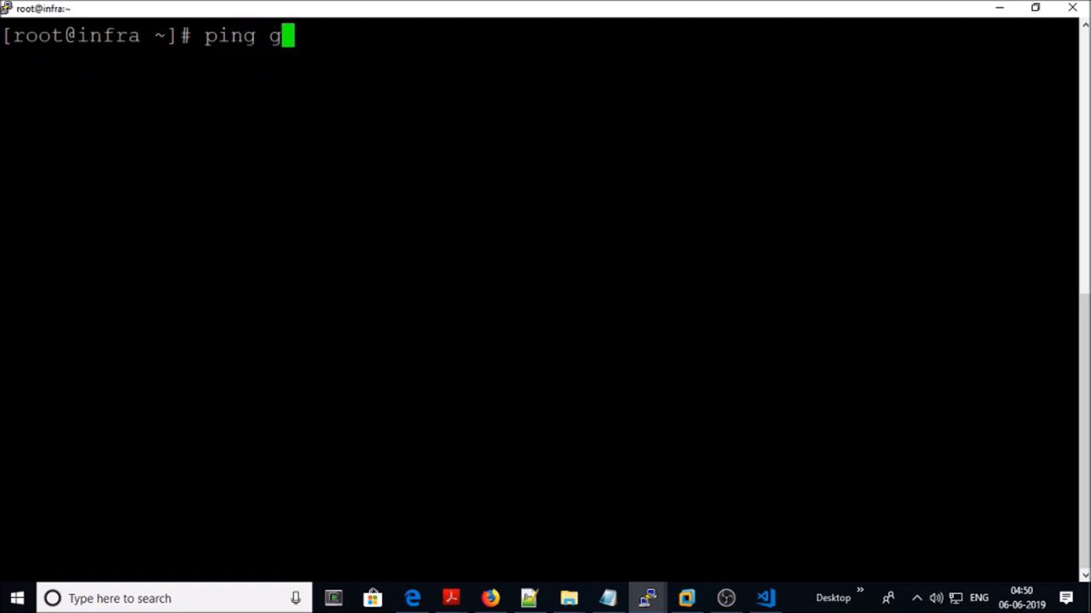
type("oogle.com")
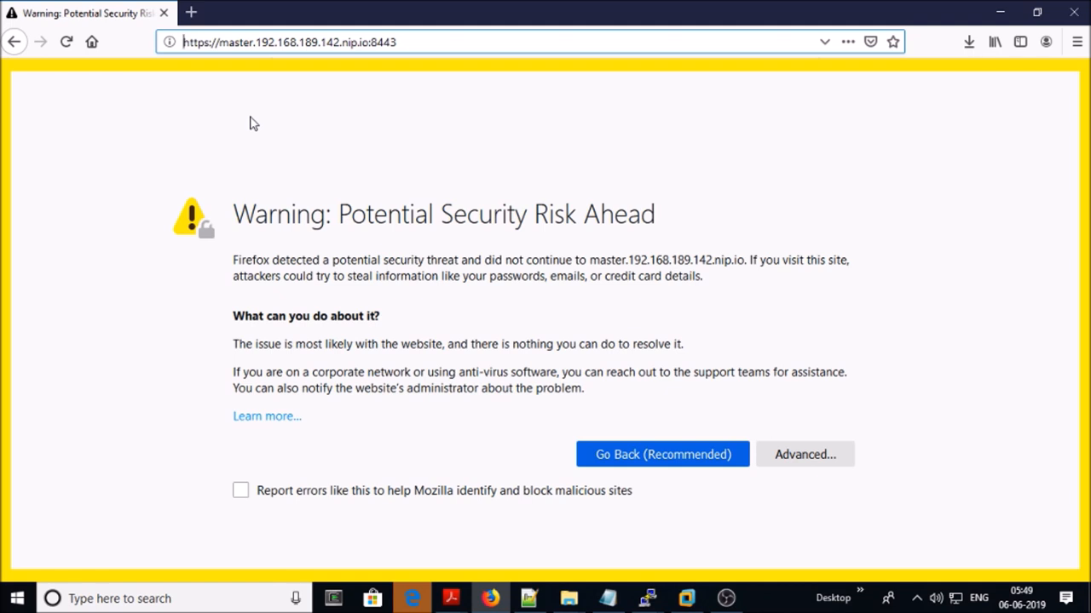
Accept the self-signed certificate risk in Firefox, then return to the master's PuTTY window.
left_click(804, 454)
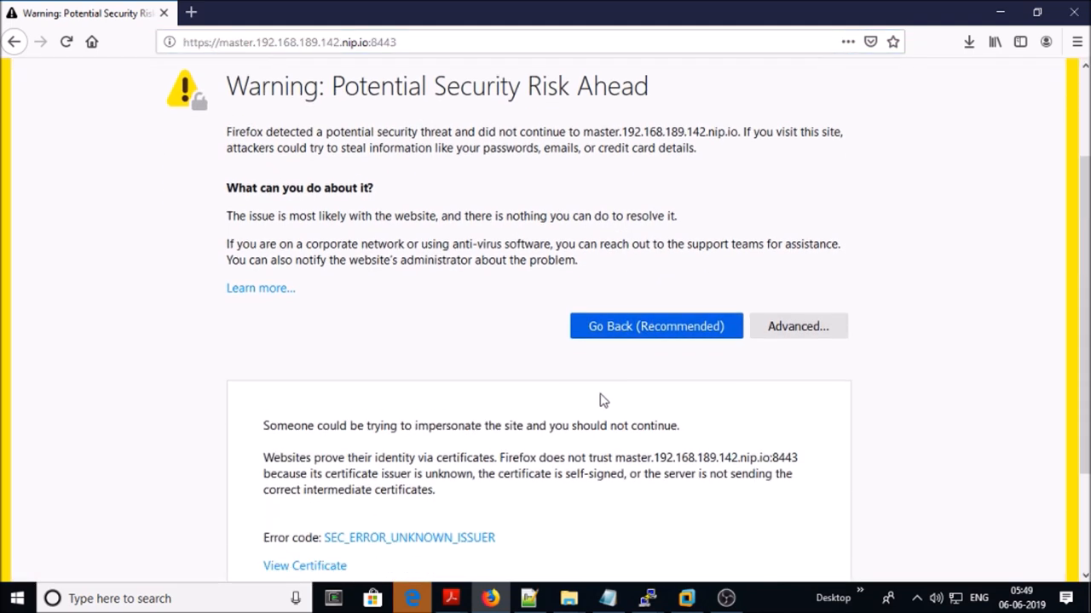
scroll("down", 3)
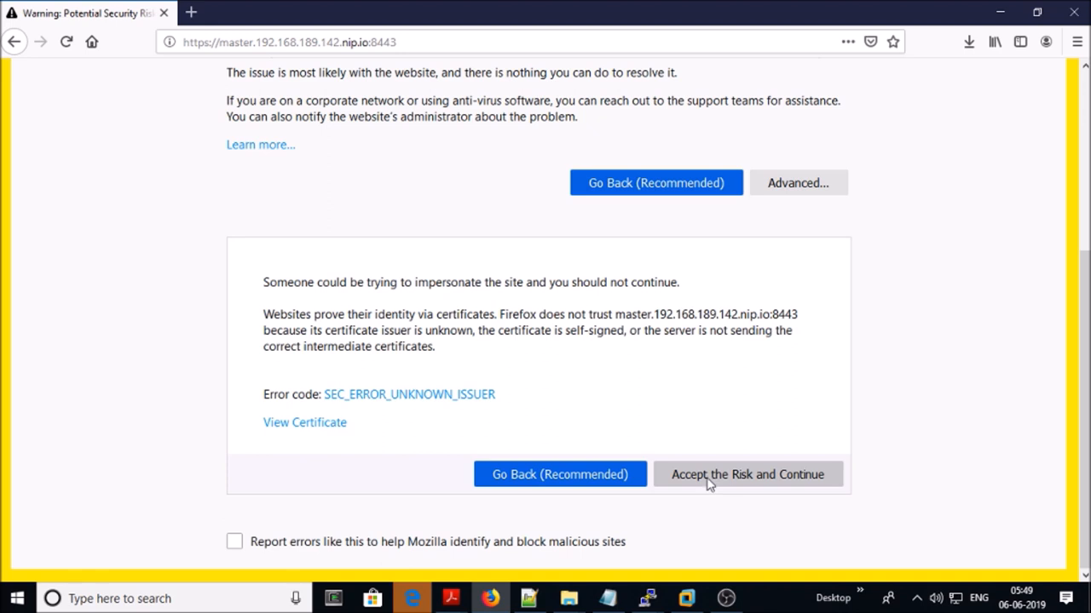
left_click(748, 474)
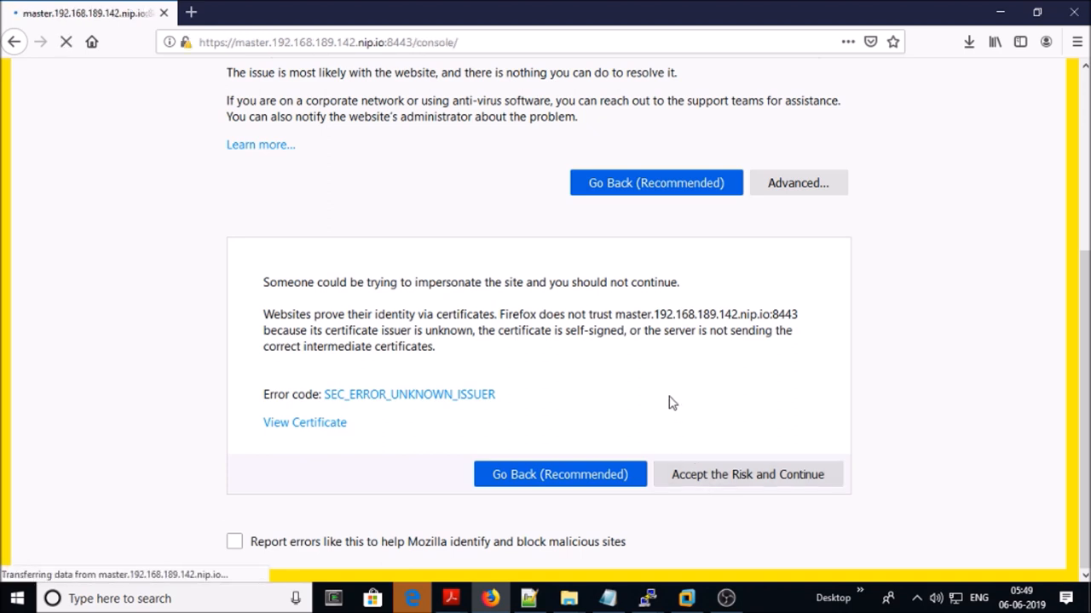
left_click(748, 474)
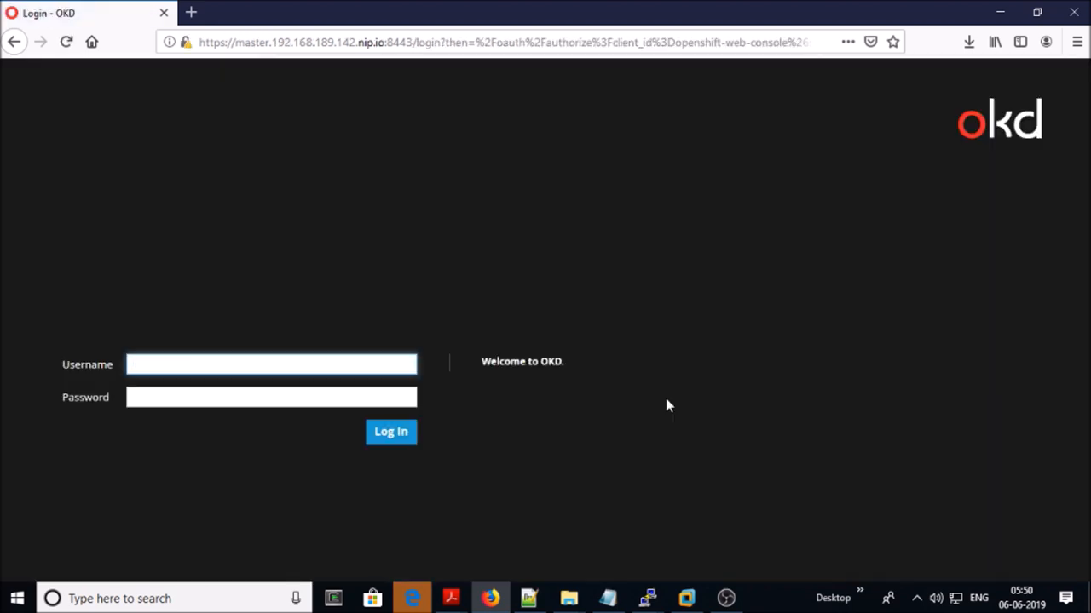
left_click(271, 364)
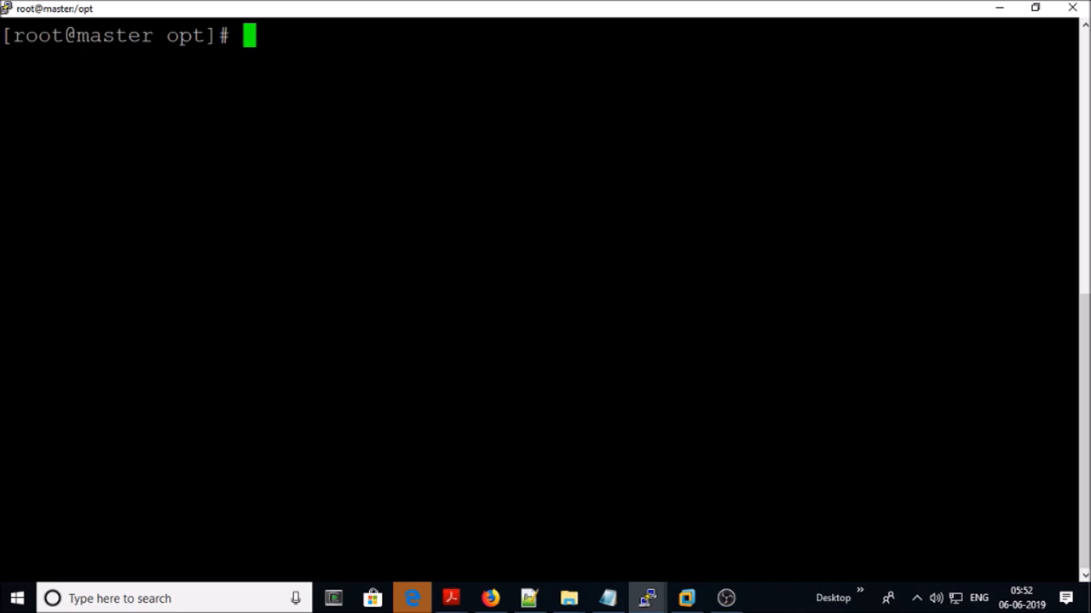
Create /etc/origin/master/htpasswd with an admin user using htpasswd -c.
type("htpasswd -c /etc/origin/master/htpasswd admin")
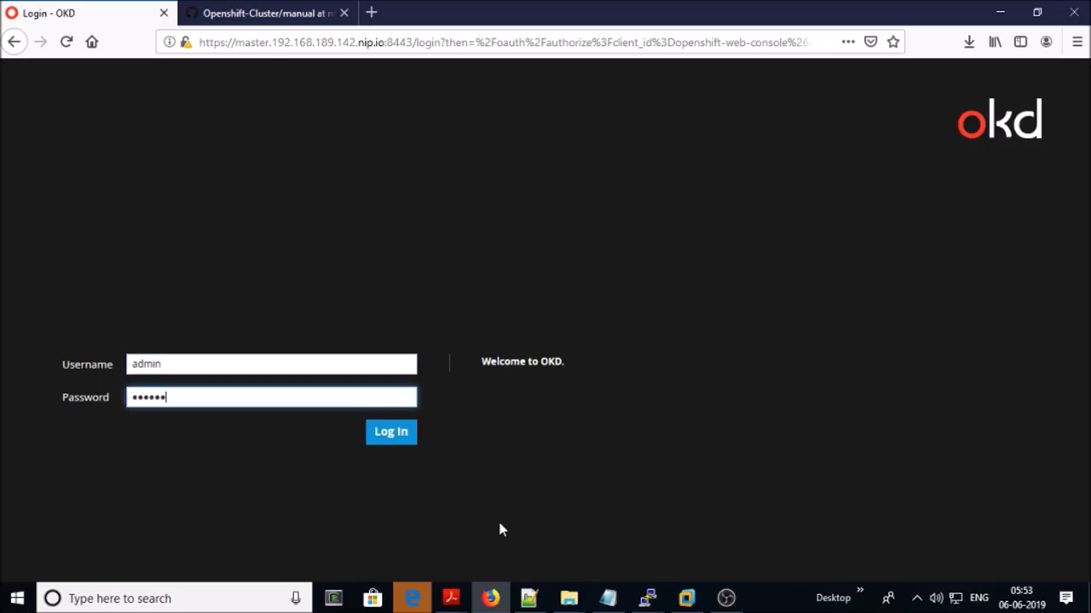
Sign in as admin, dismiss the save-login prompt, and open the console switcher.
left_click(391, 432)
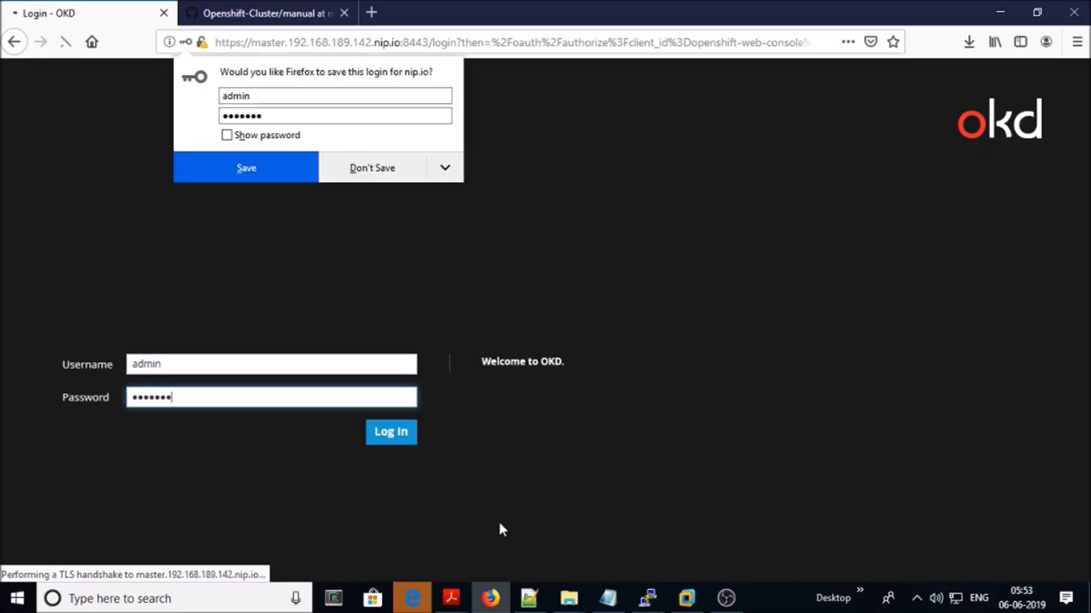
left_click(390, 432)
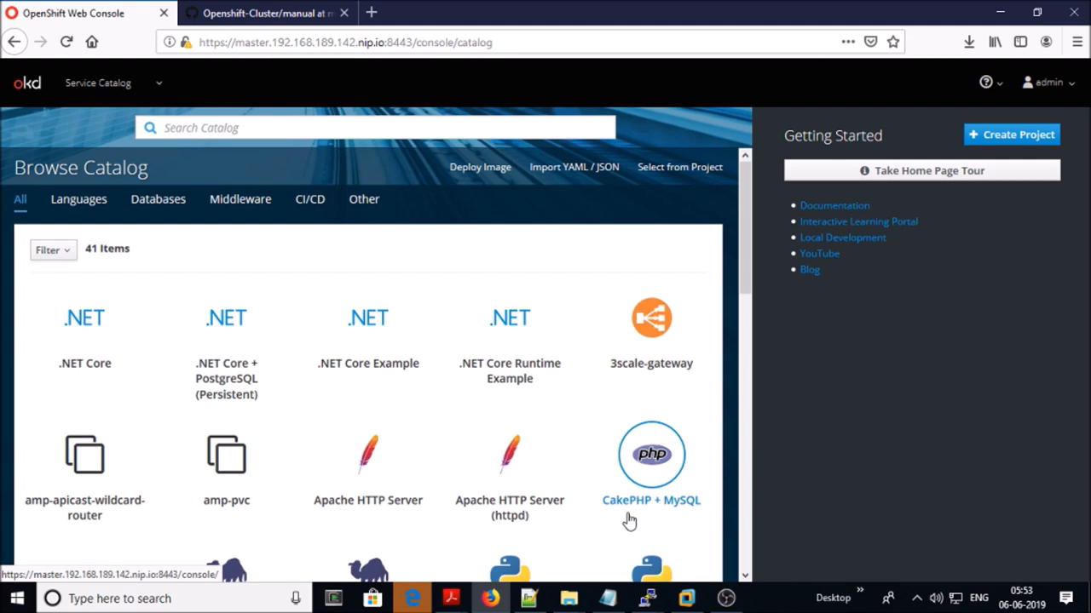
left_click(115, 82)
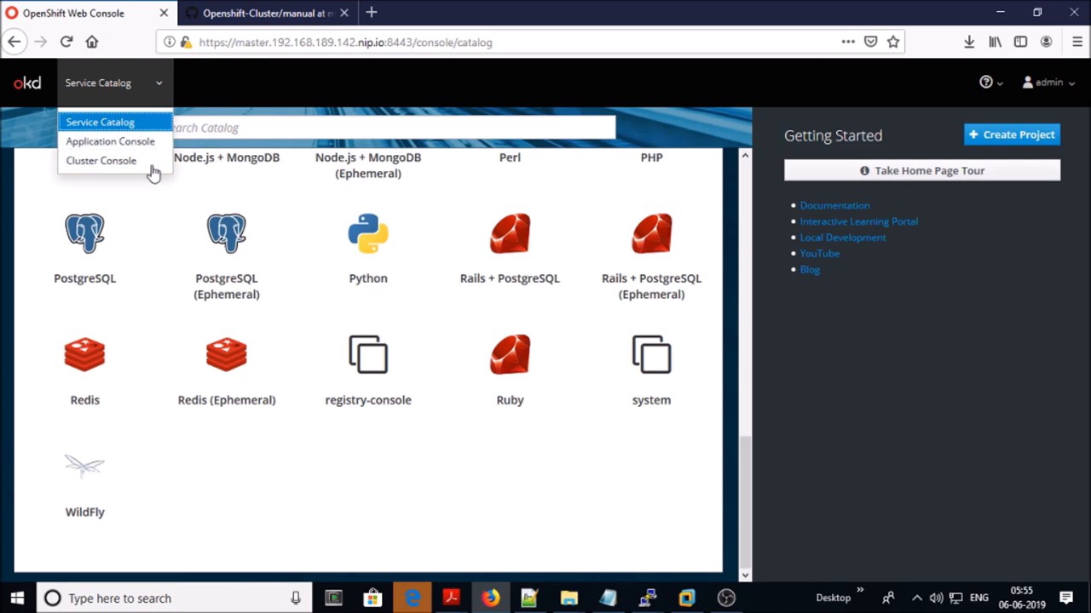
Choose Cluster Console and scroll its navigation toward Administration > Projects.
left_click(100, 160)
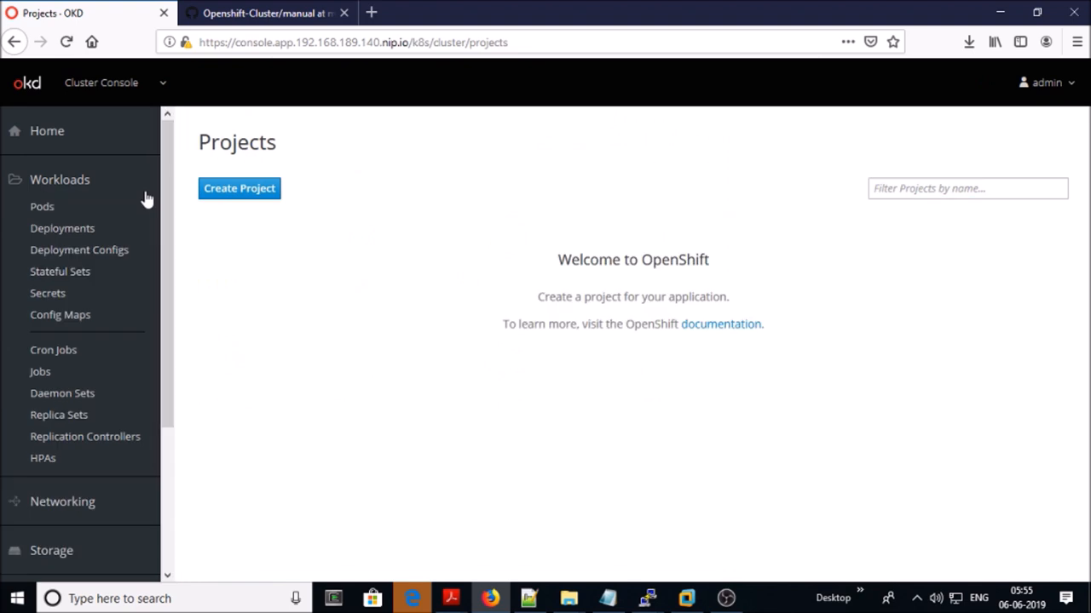
mouse_move(178, 142)
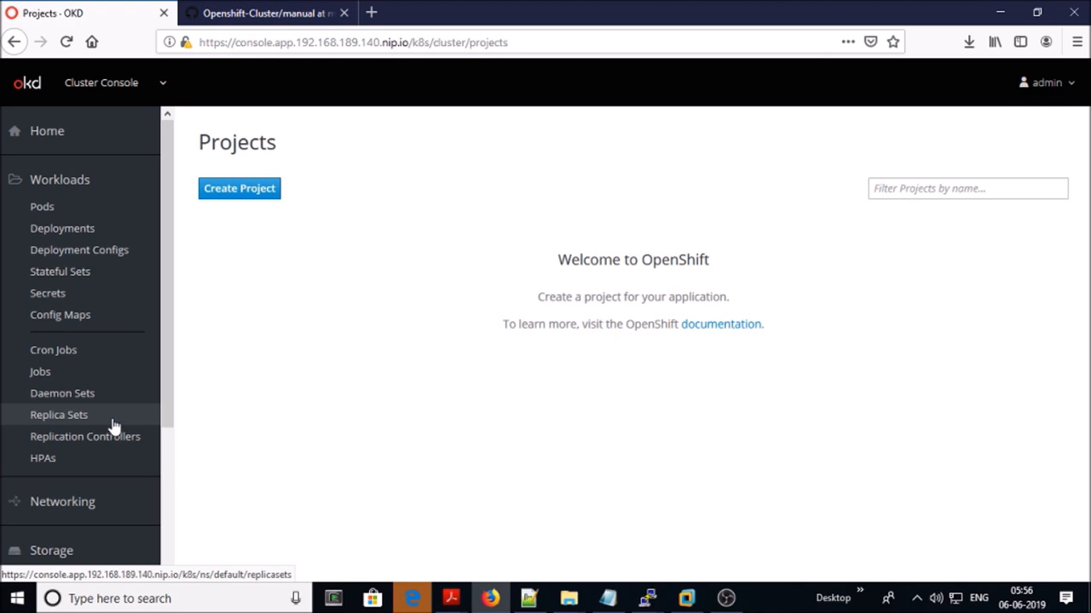
scroll("down", 3)
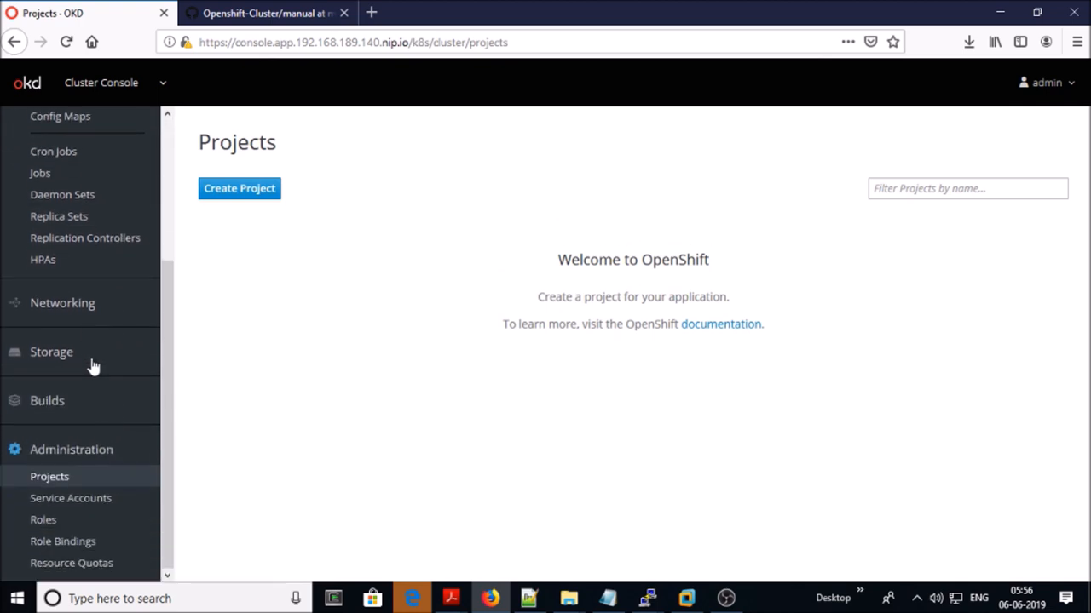
mouse_move(109, 472)
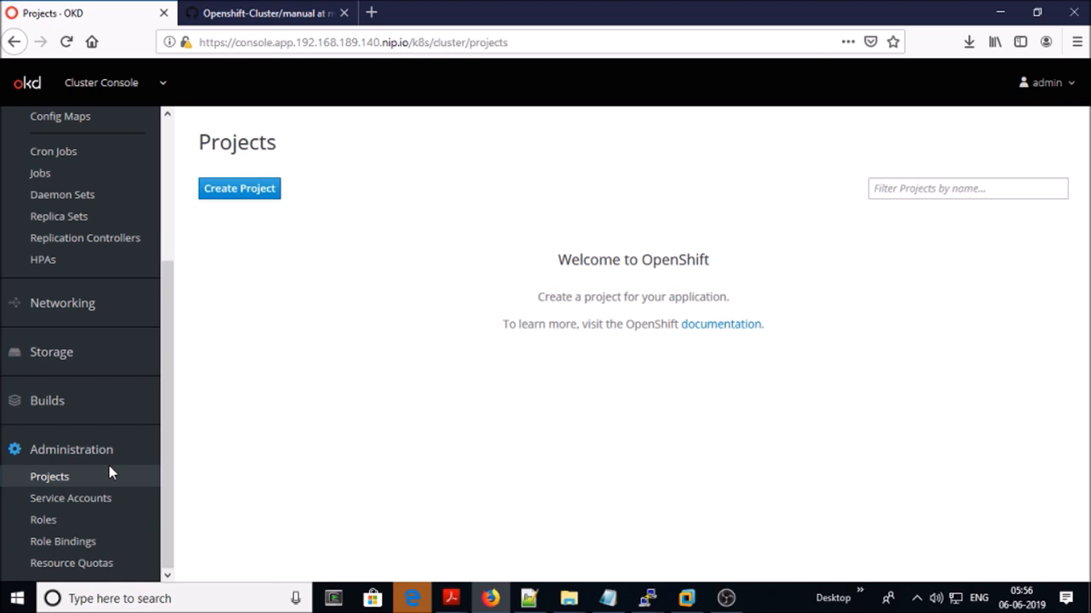
mouse_move(695, 197)
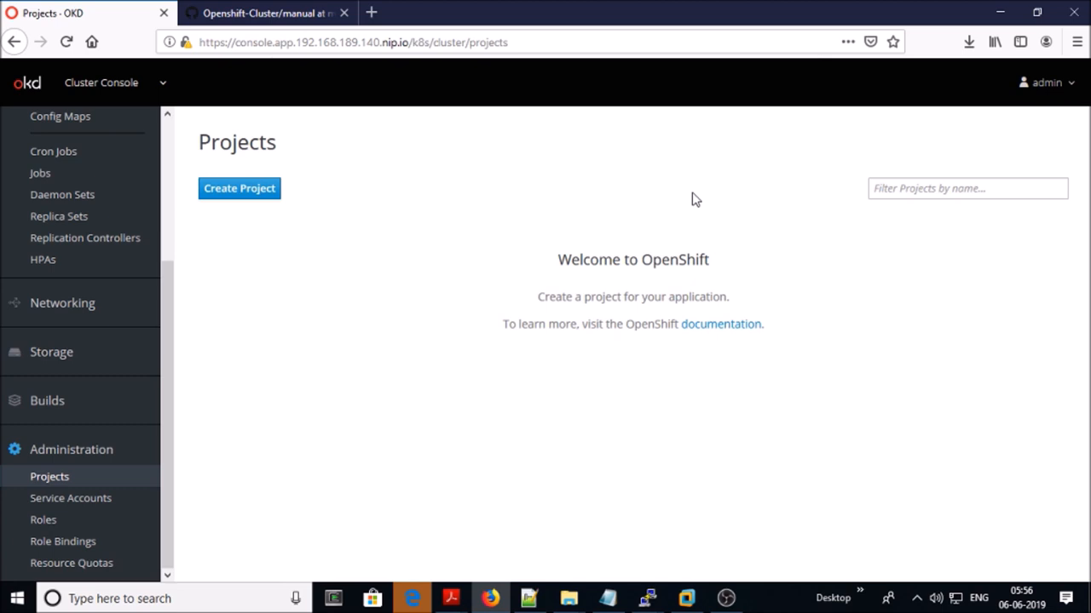